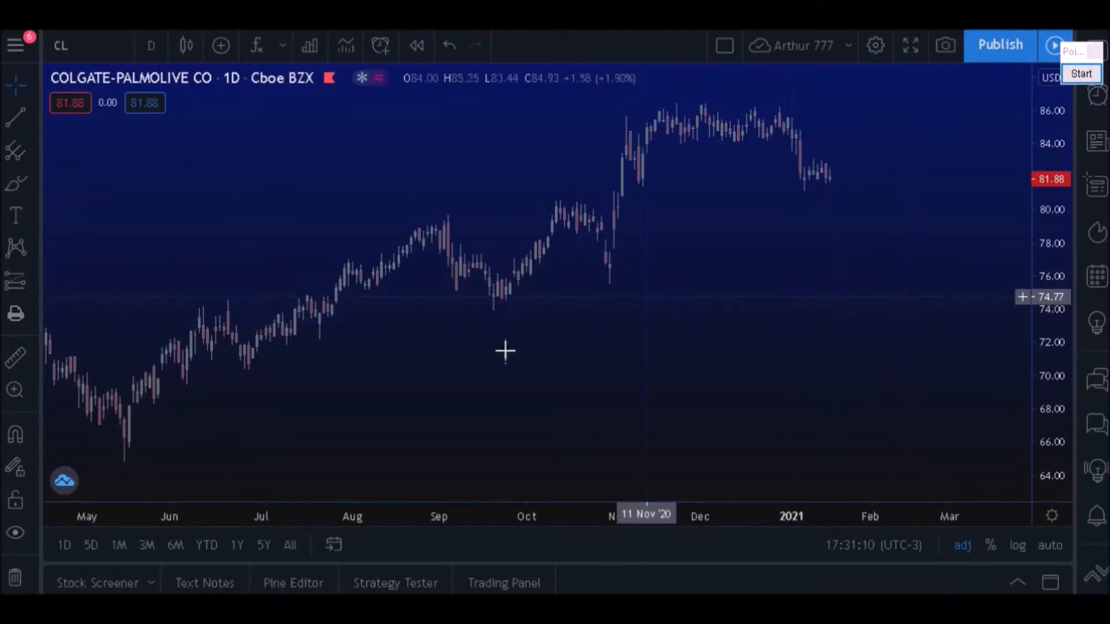
{"action": "mouse_move", "coordinate": [514, 380]}
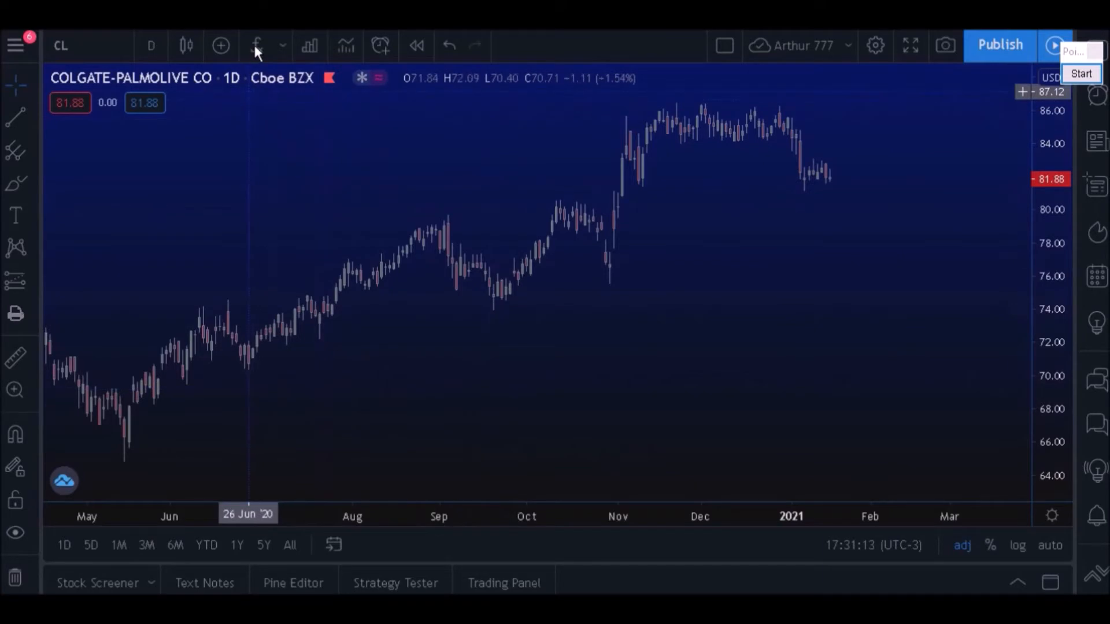
Step: Add the built-in MACD indicator and review its input parameters in its settings
{"action": "left_click", "coordinate": [257, 45]}
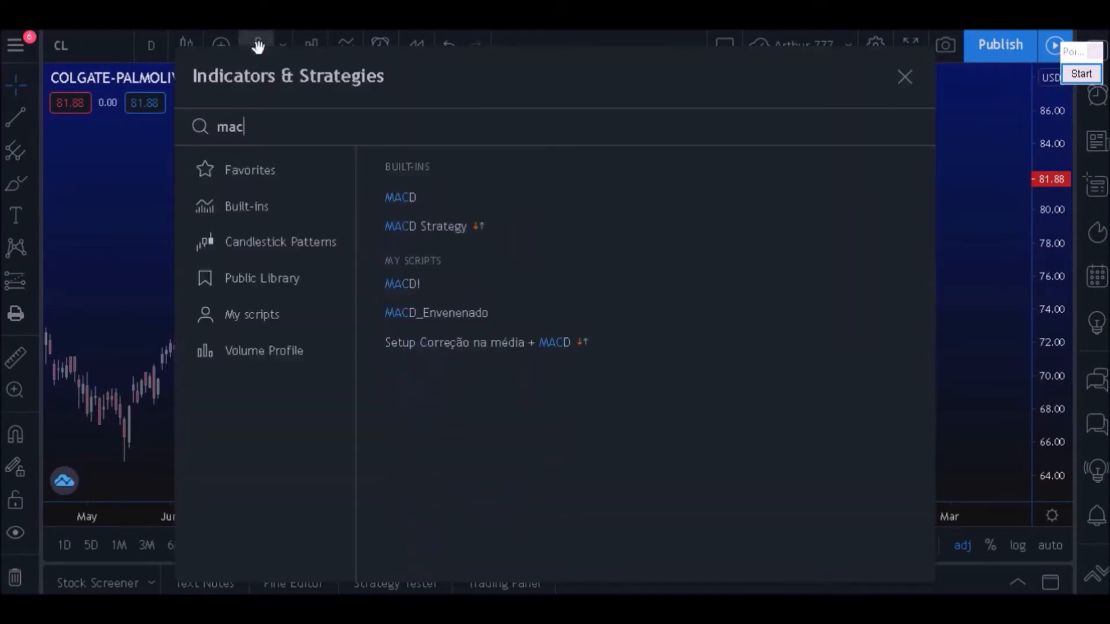
{"action": "left_click", "coordinate": [400, 198]}
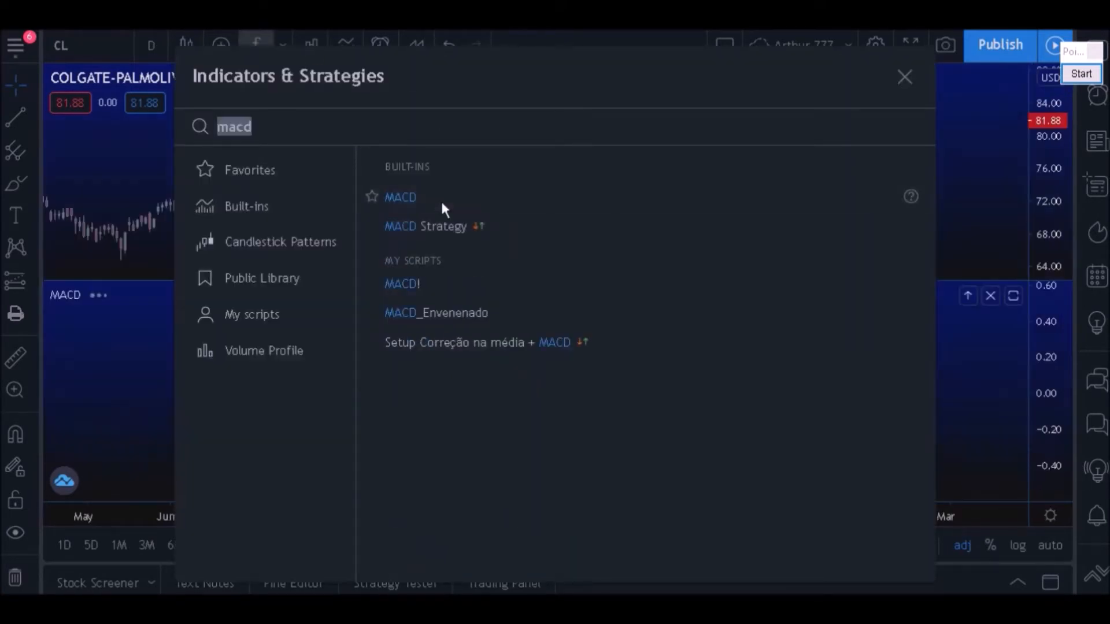
{"action": "left_click", "coordinate": [400, 198]}
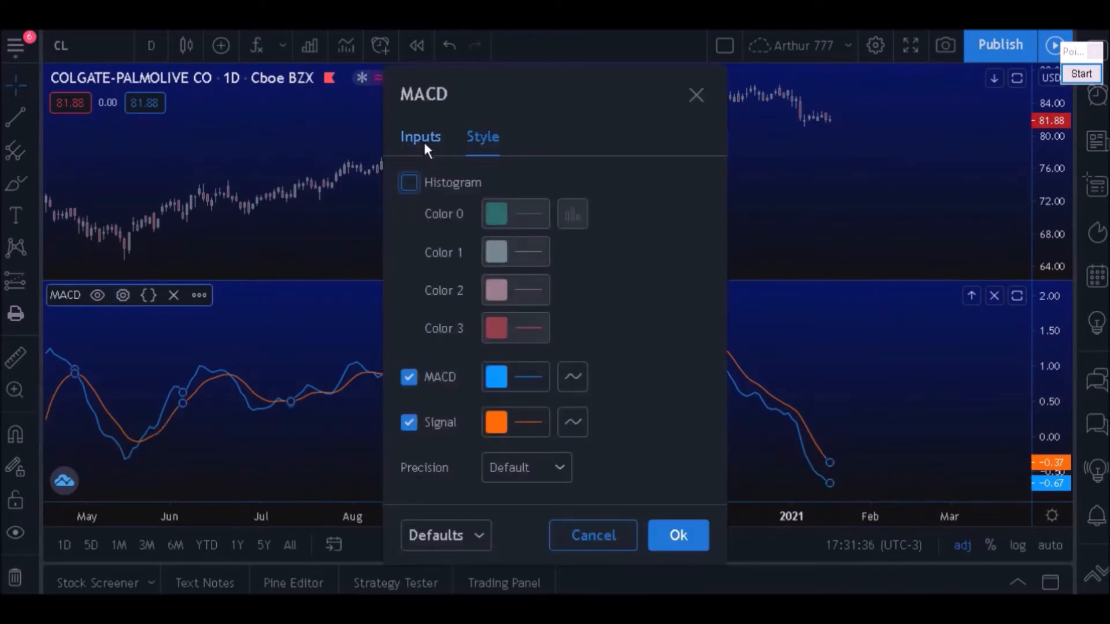
{"action": "left_click", "coordinate": [420, 136]}
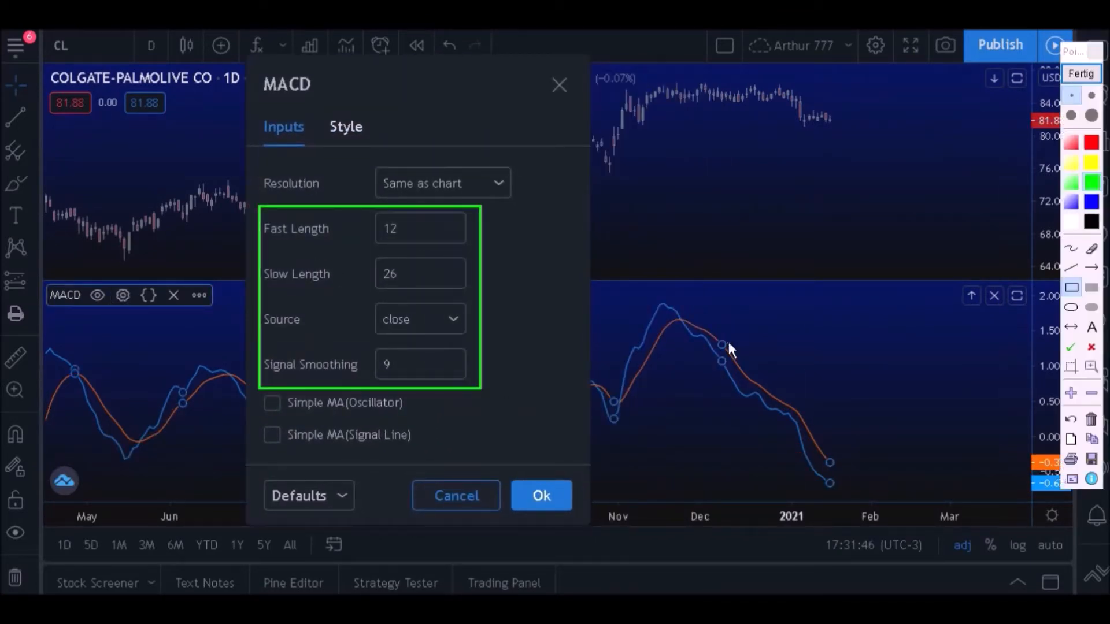
{"action": "left_click", "coordinate": [541, 495]}
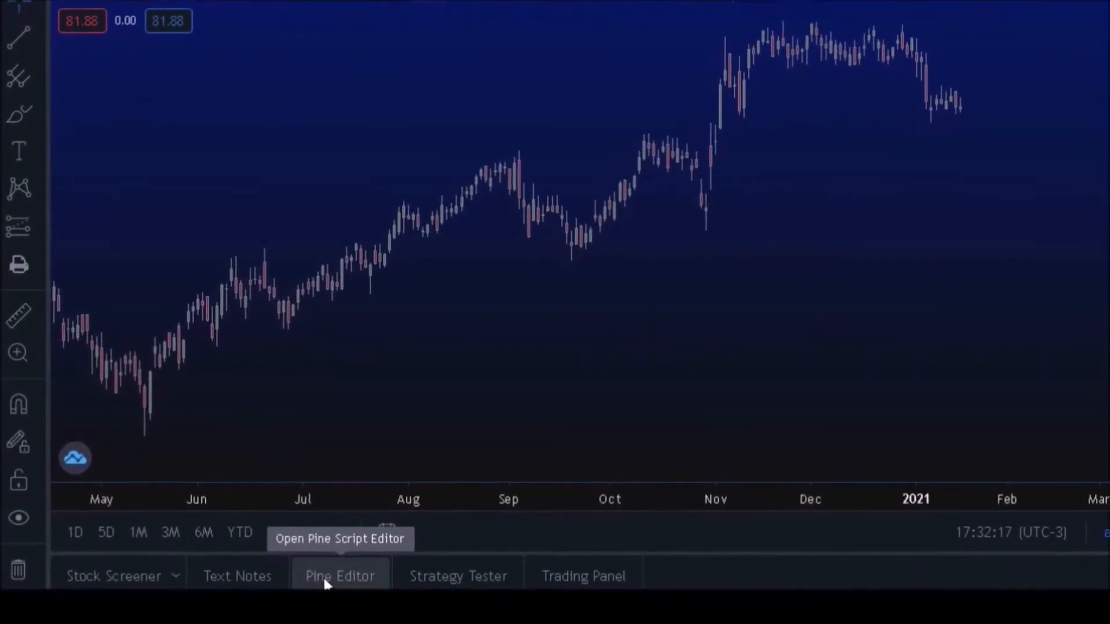
{"action": "left_click", "coordinate": [339, 576]}
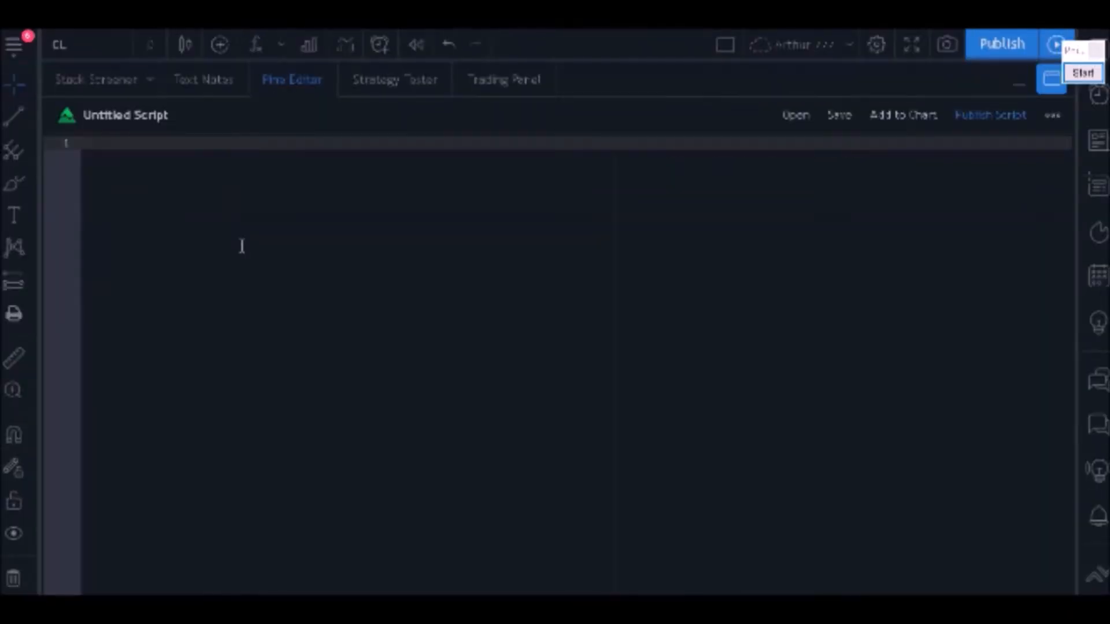
{"action": "type", "text": "//@"}
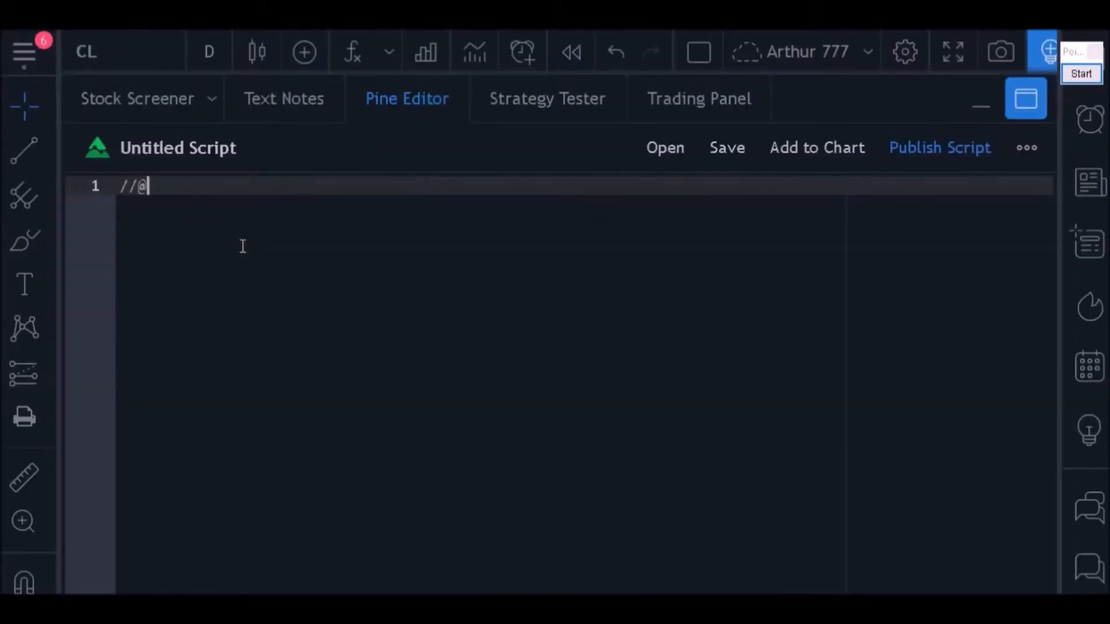
{"action": "type", "text": "version=4"}
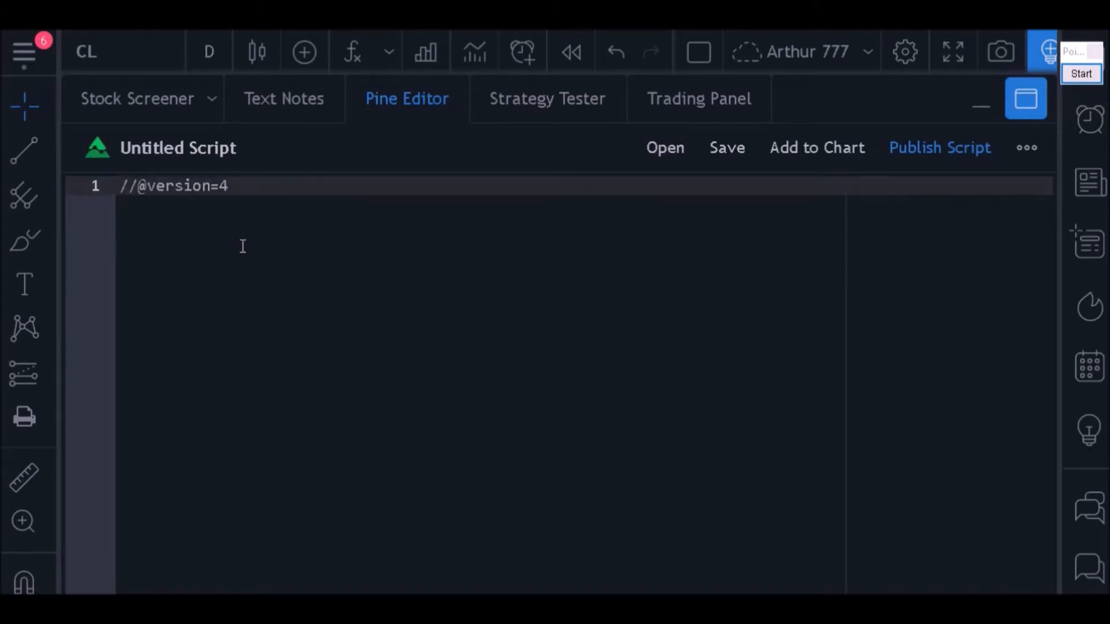
{"action": "key", "text": "Enter"}
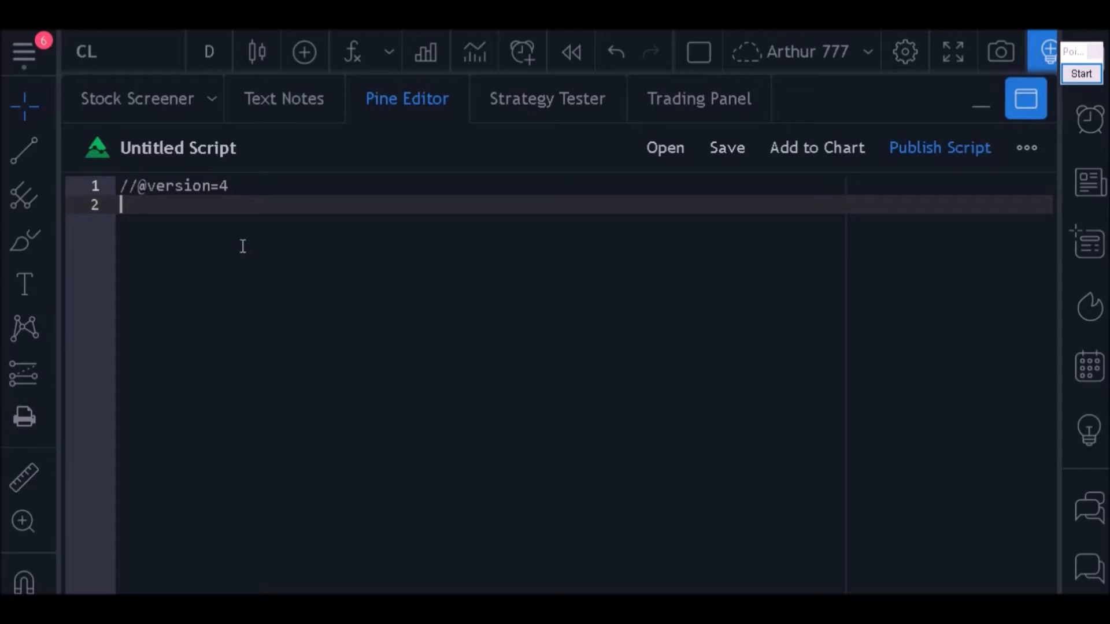
Step: Write study(title = "MACD", overlay = false) on line 2 so the indicator draws in its own pane
{"action": "type", "text": "study"}
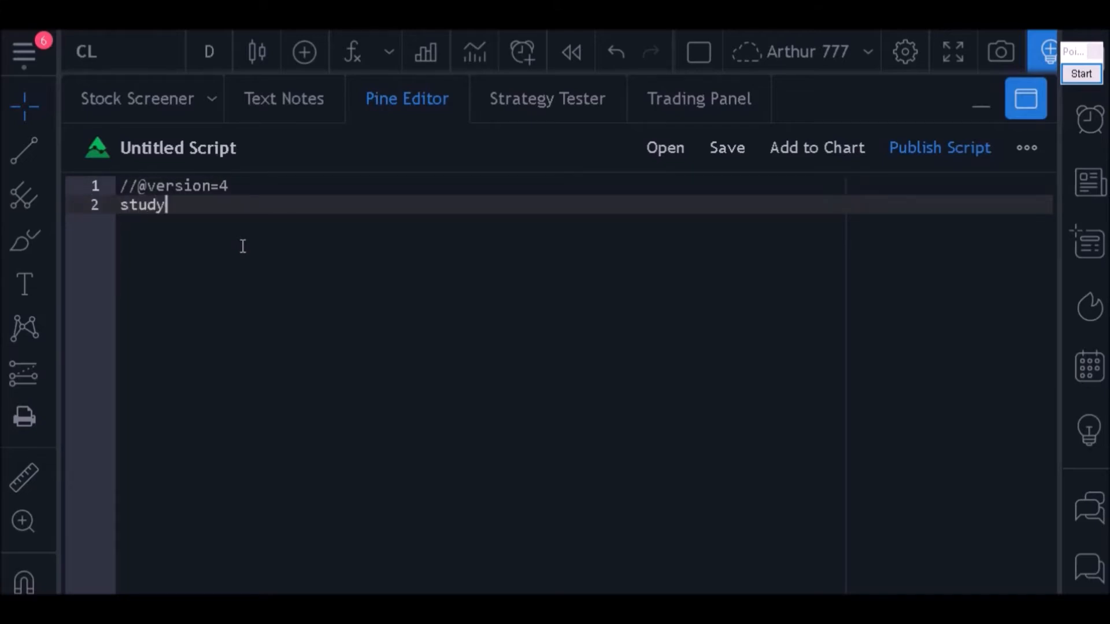
{"action": "type", "text": "()"}
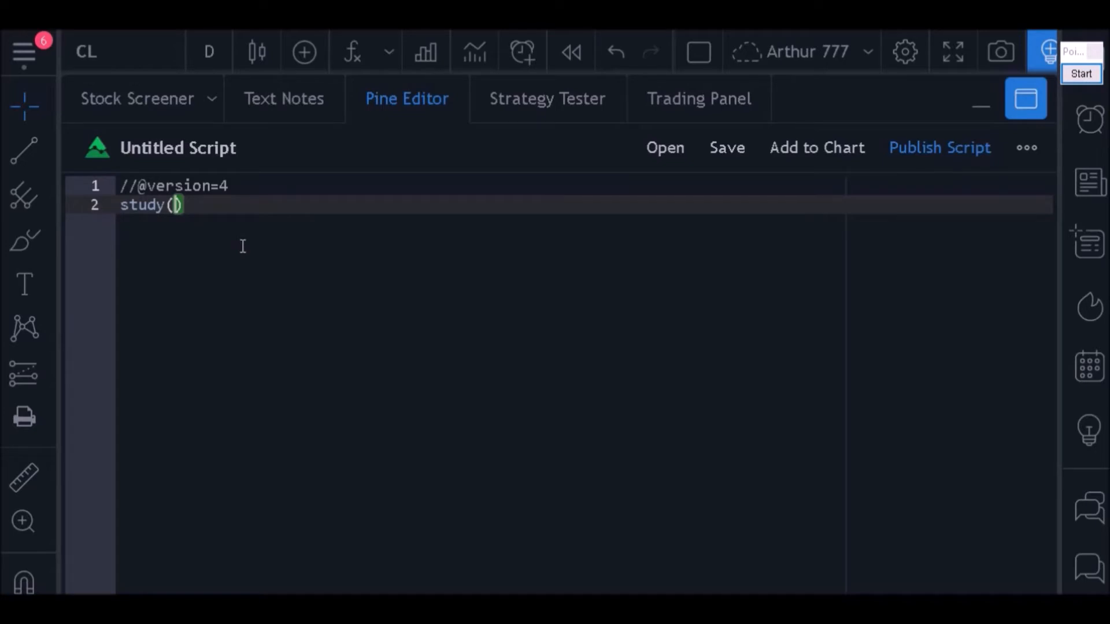
{"action": "type", "text": "tit"}
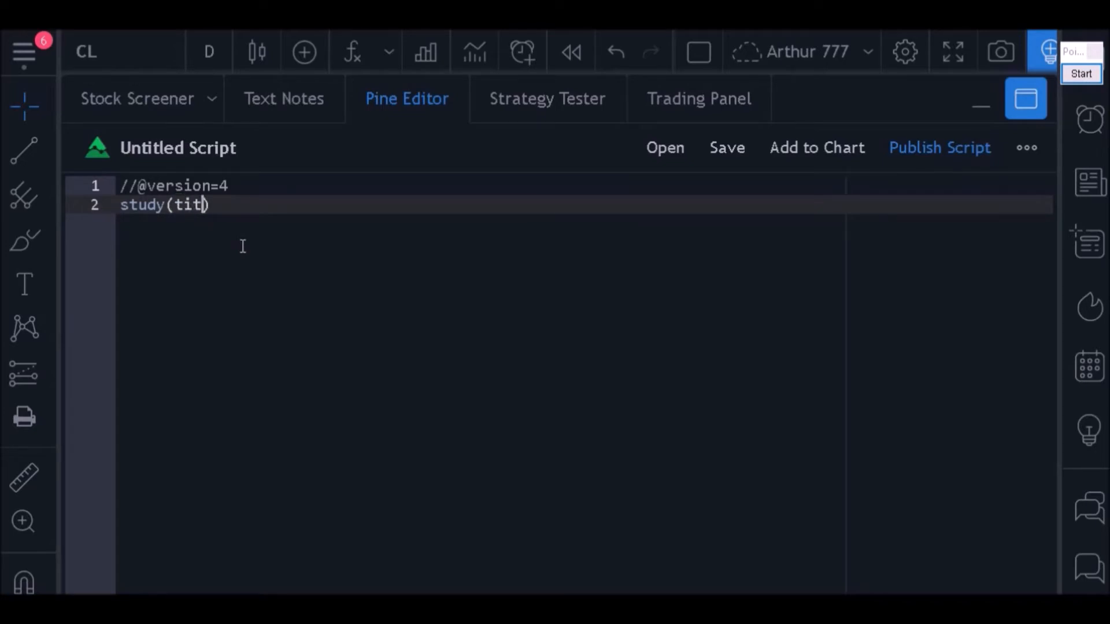
{"action": "type", "text": "le = \"MACD\""}
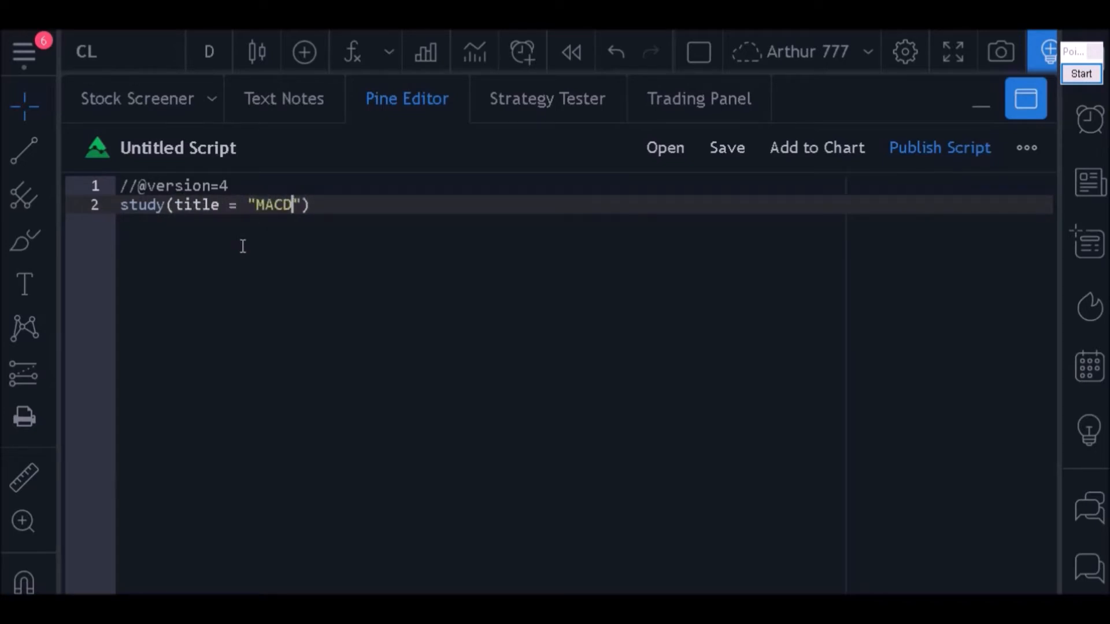
{"action": "type", "text": ", overlay ="}
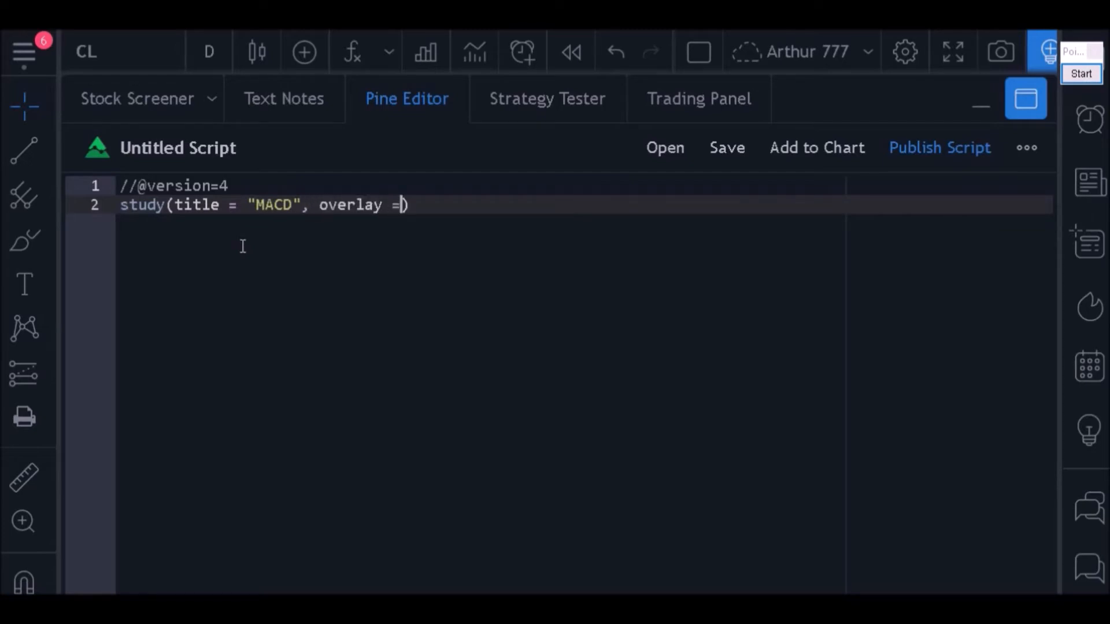
{"action": "type", "text": "false"}
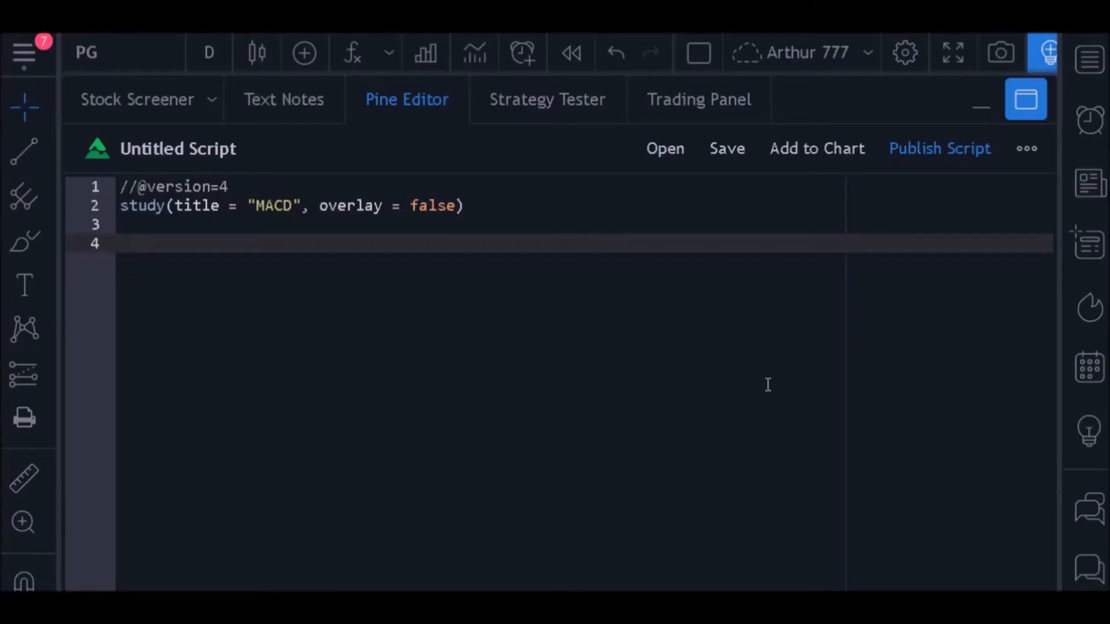
Step: Define FastLenght = ema(close,12) as the fast EMA
{"action": "type", "text": "Fas"}
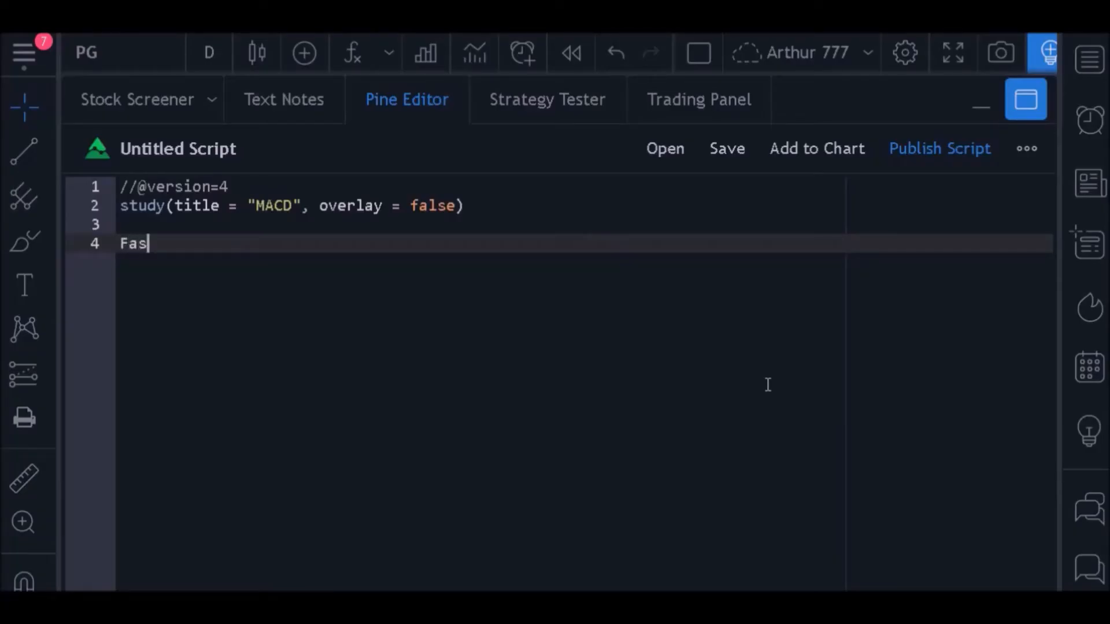
{"action": "type", "text": "tLenght"}
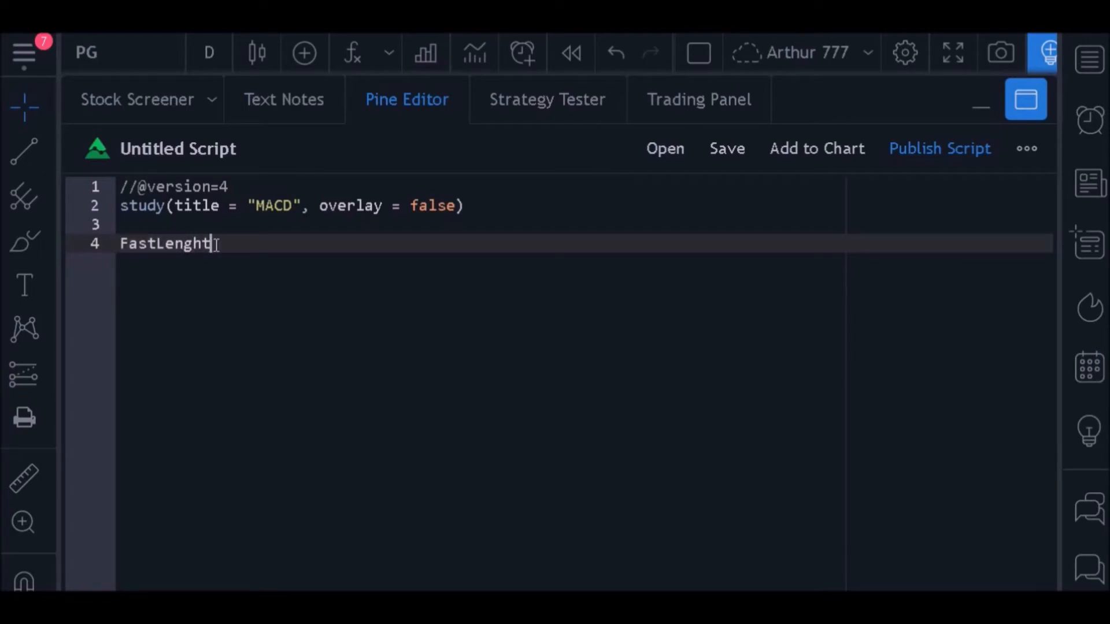
{"action": "type", "text": "="}
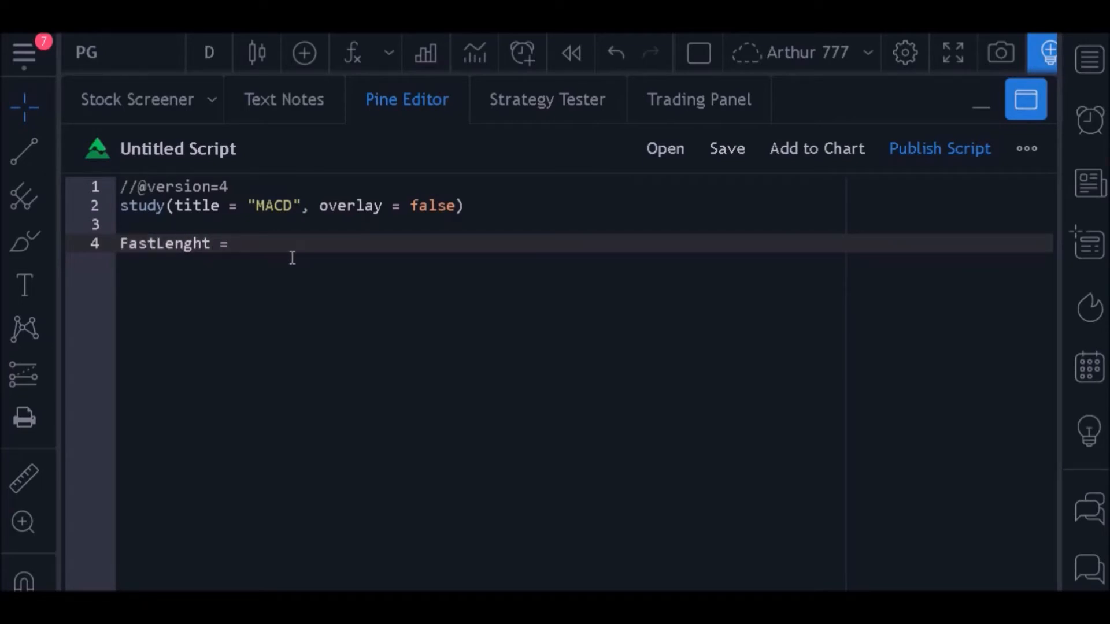
{"action": "type", "text": "ema(c"}
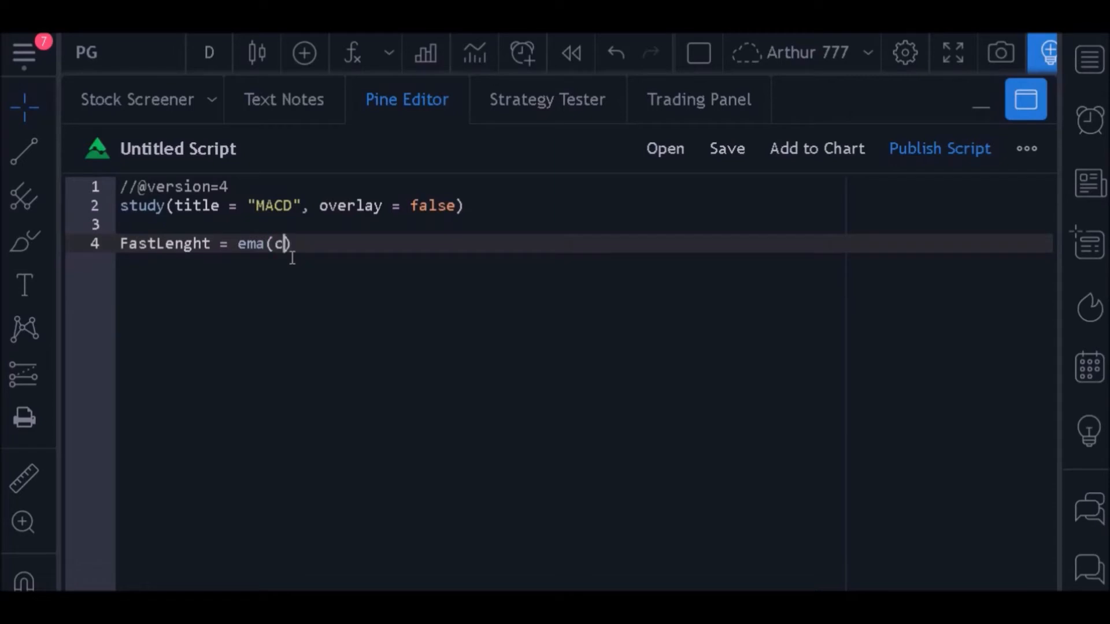
{"action": "type", "text": "lose,12"}
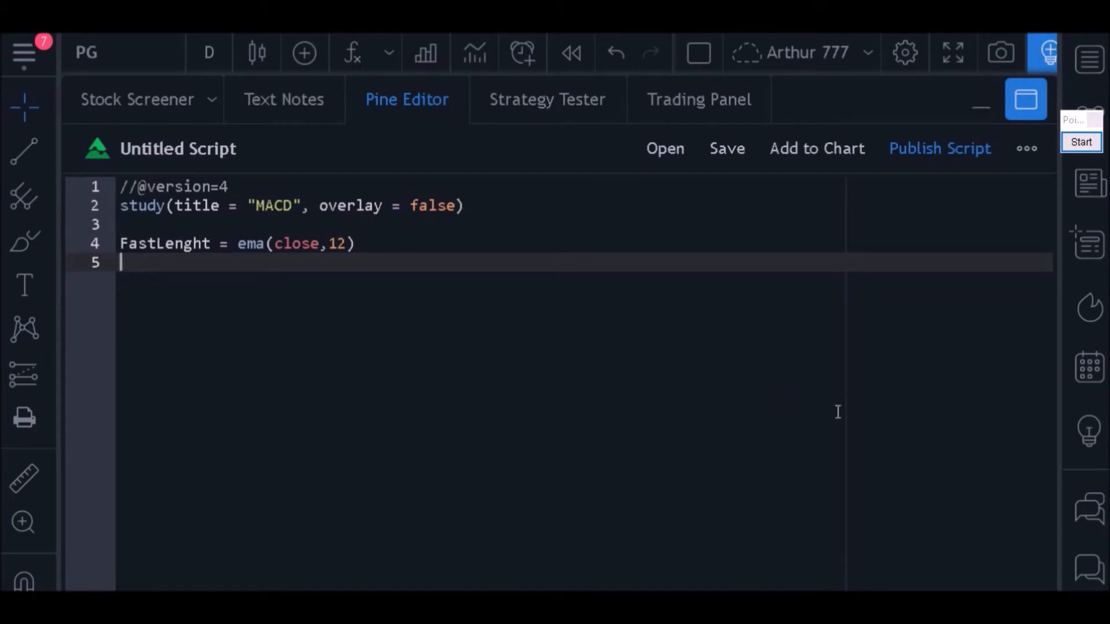
Step: Define SlowLenght = ema(close,26) as the slow EMA and start a new line
{"action": "type", "text": "SlowLen"}
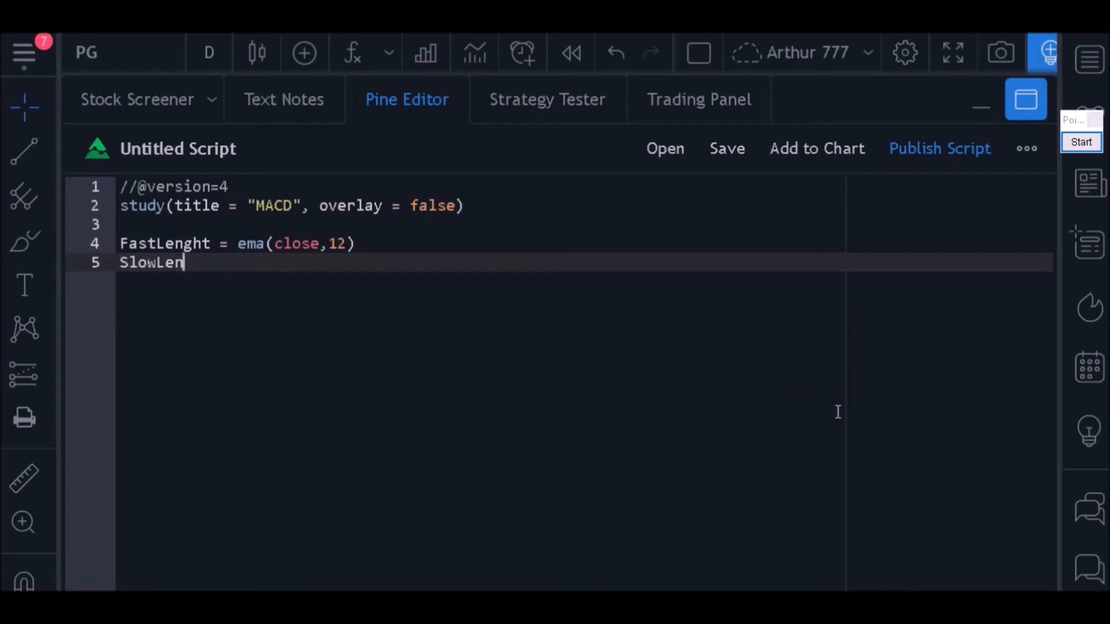
{"action": "type", "text": "ght ="}
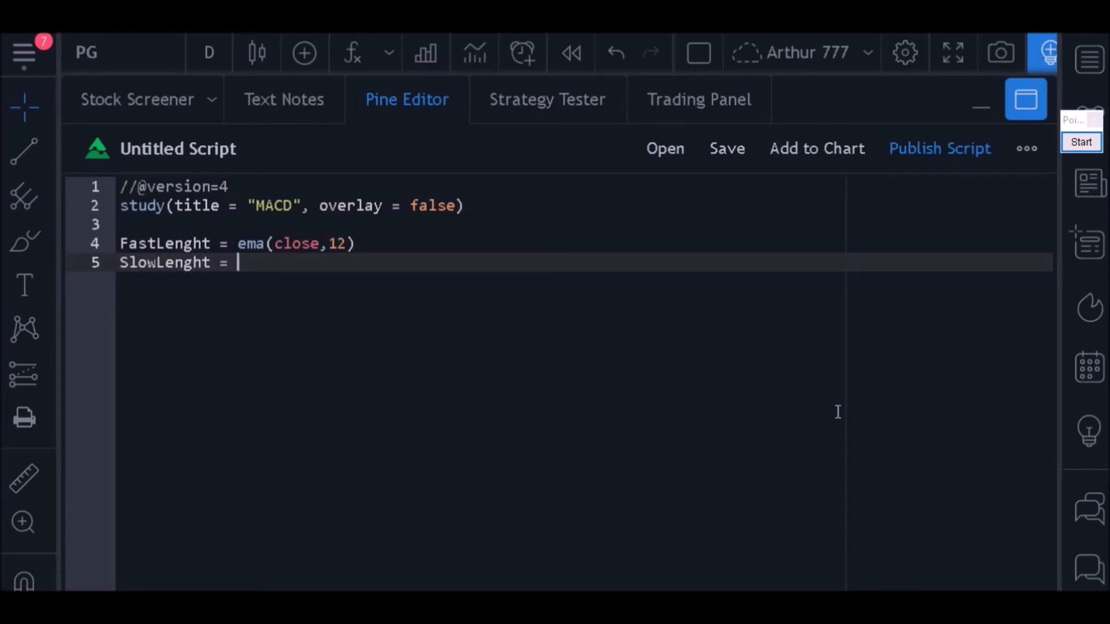
{"action": "type", "text": "ema(clo"}
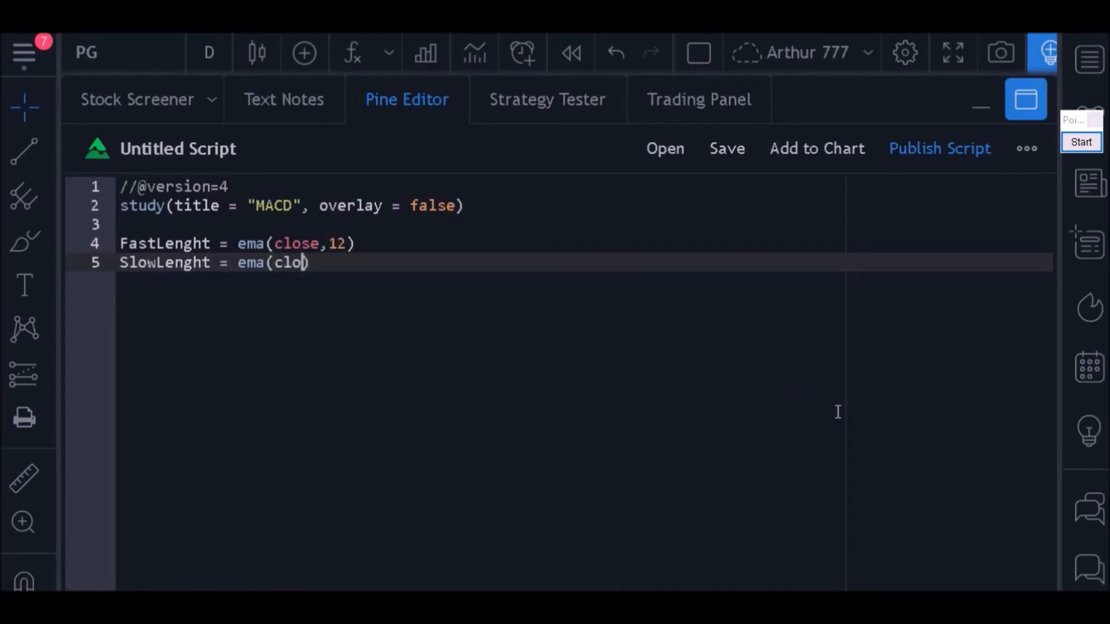
{"action": "type", "text": "se,26)"}
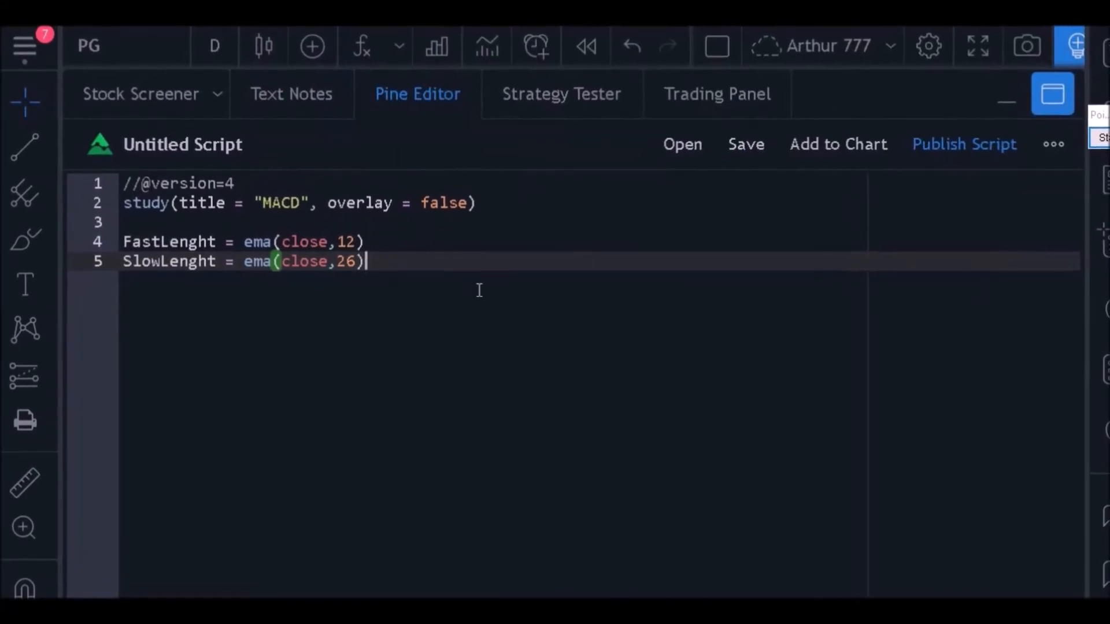
{"action": "key", "text": "Enter"}
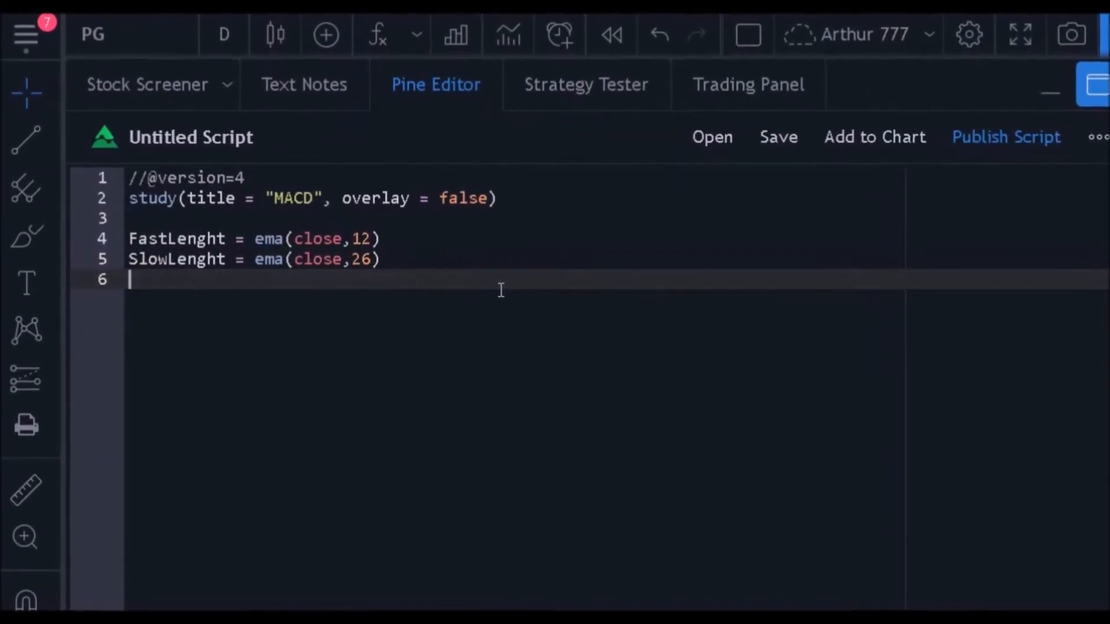
Step: Compute macd = FastLenght - SlowLenght
{"action": "type", "text": "macd ="}
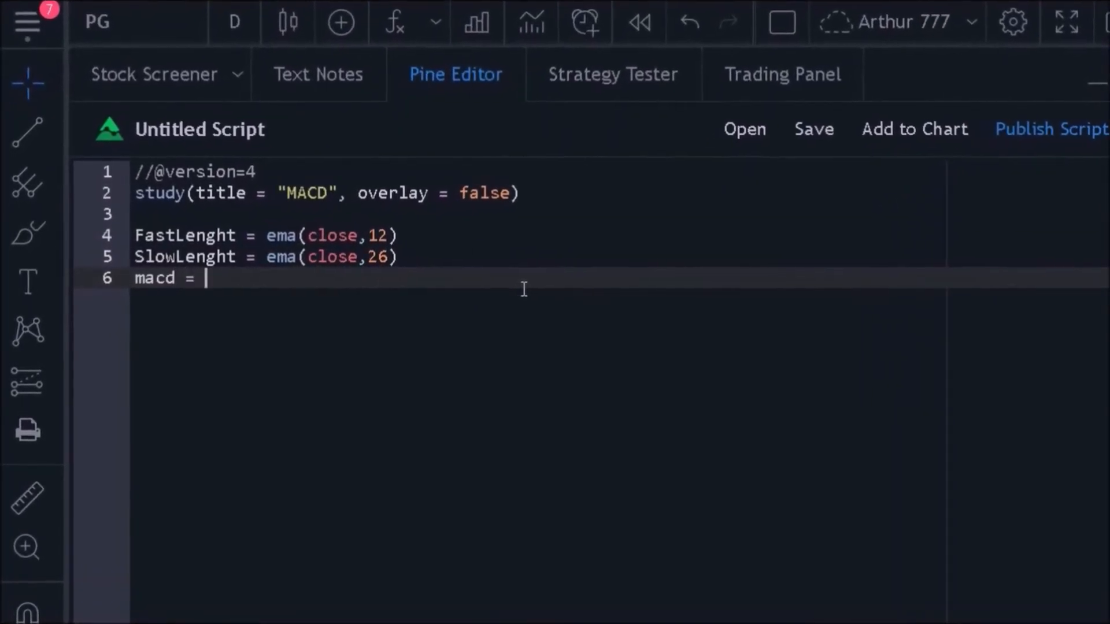
{"action": "type", "text": "Fast"}
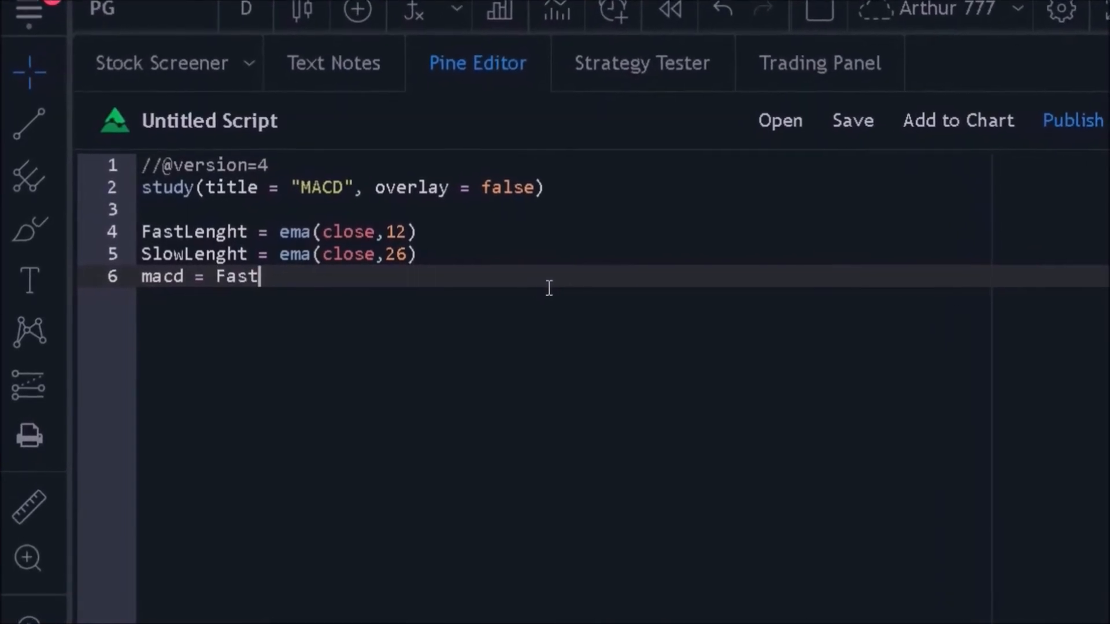
{"action": "type", "text": "Lenght"}
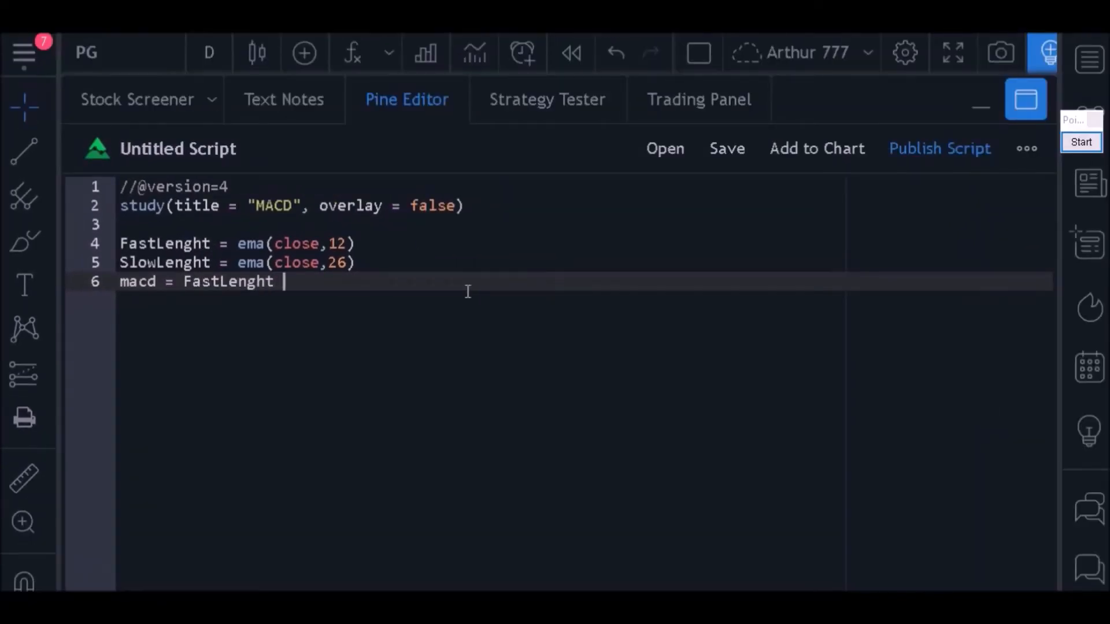
{"action": "type", "text": "- Slow"}
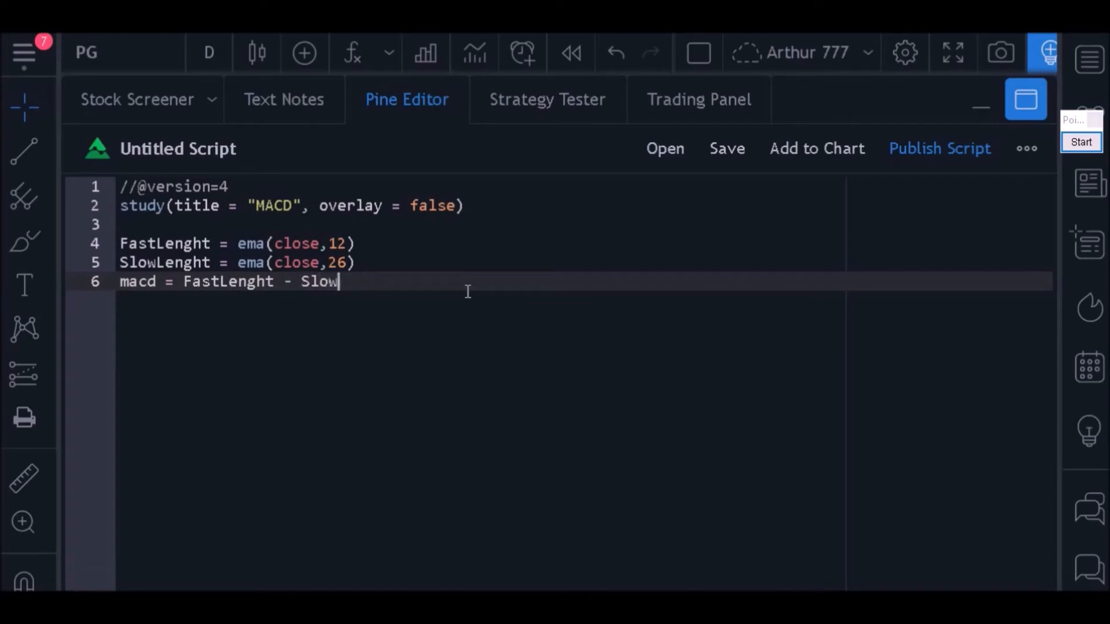
{"action": "type", "text": "Lenght"}
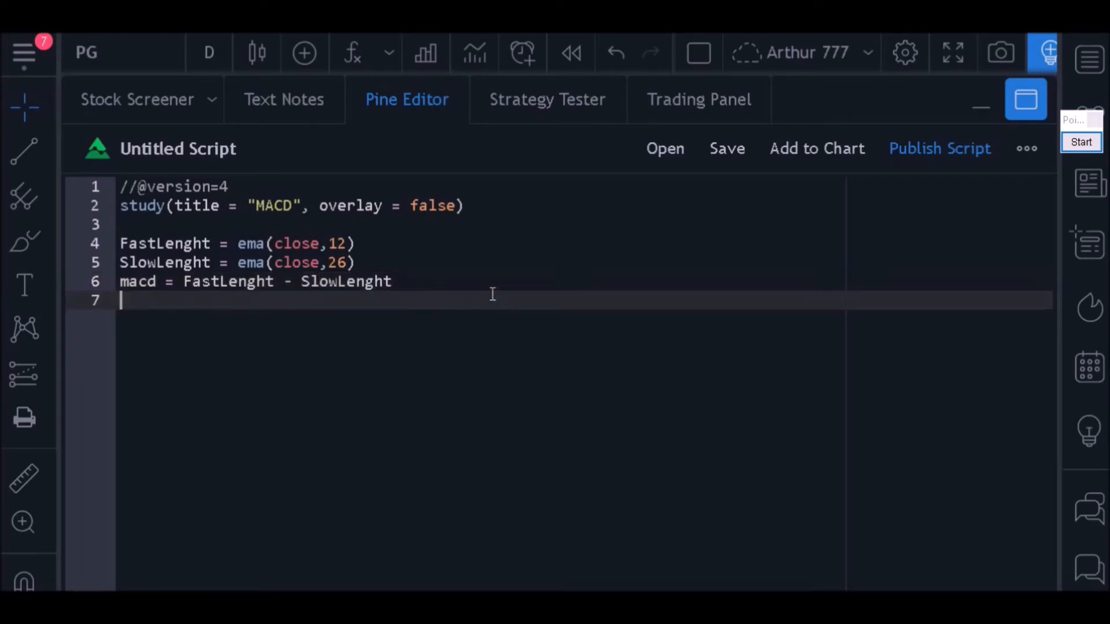
Step: Compute signal = ema(macd,9) and begin an empty plot() call
{"action": "type", "text": "sig"}
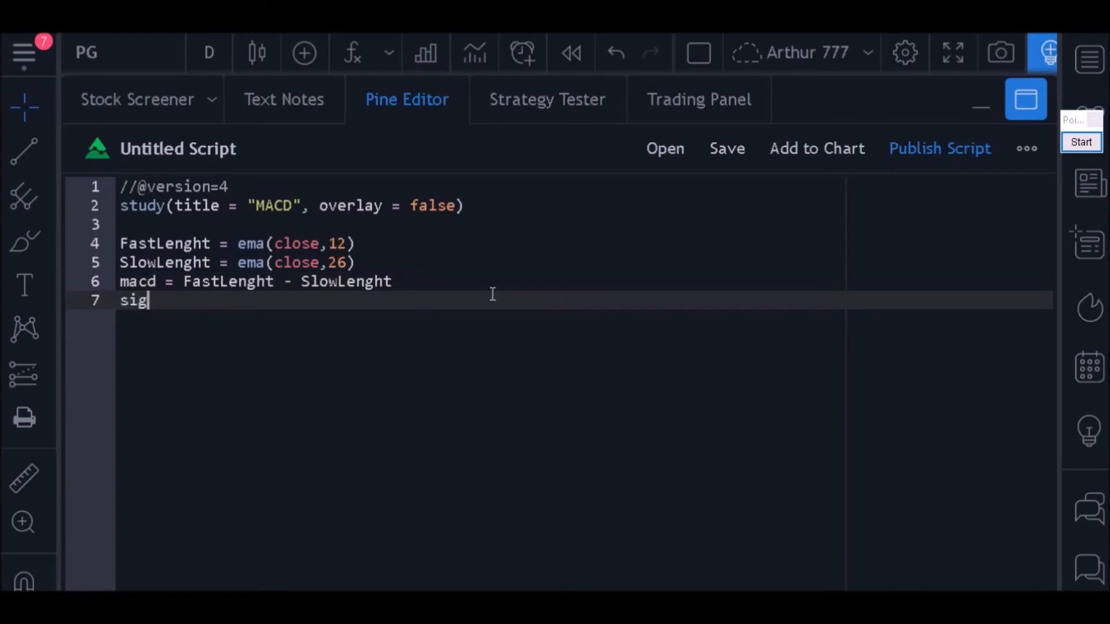
{"action": "type", "text": "nal"}
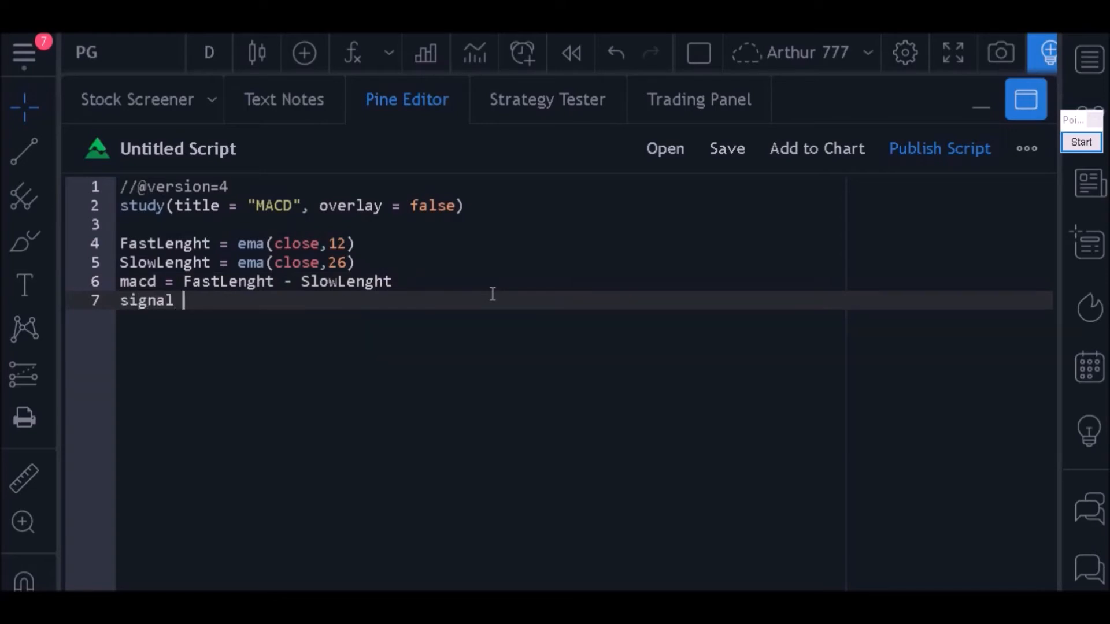
{"action": "type", "text": "= ema()"}
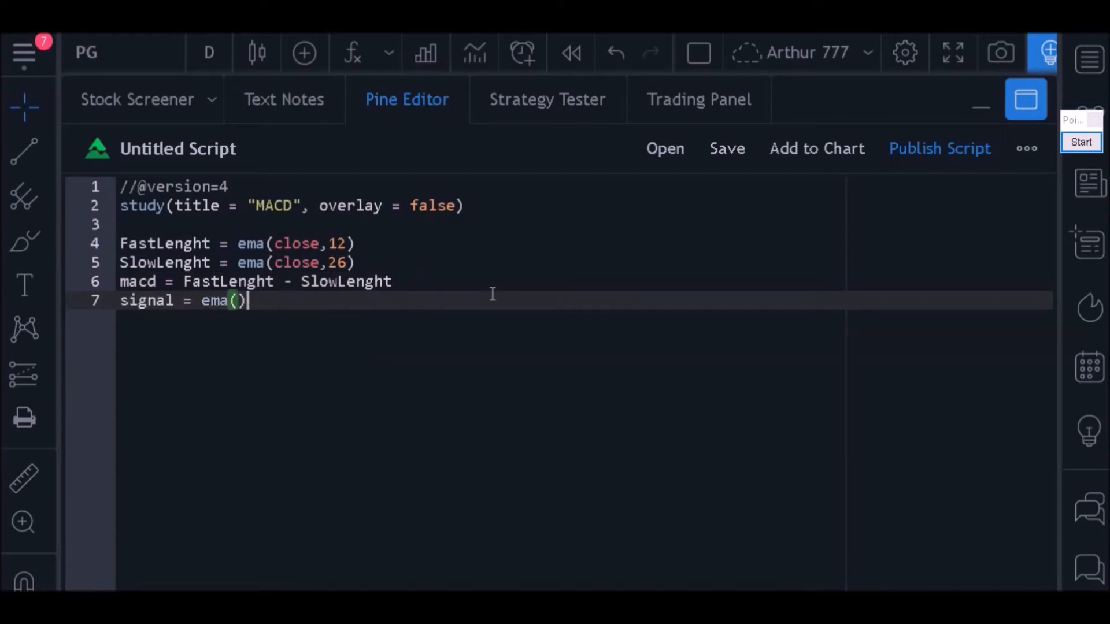
{"action": "type", "text": "m"}
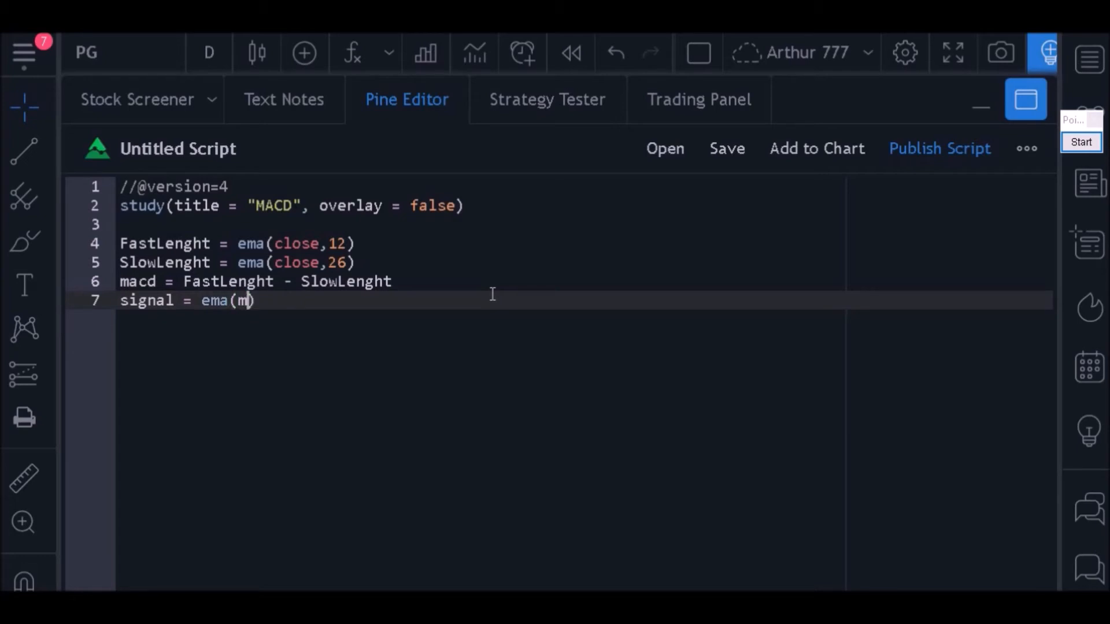
{"action": "type", "text": "acd,9"}
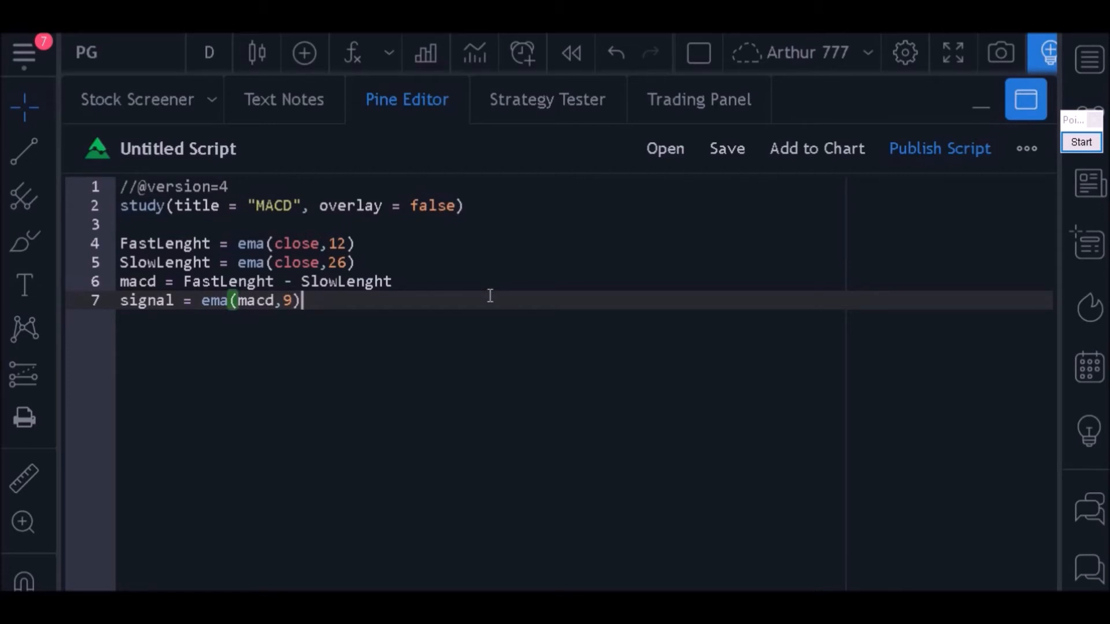
{"action": "type", "text": "plot()"}
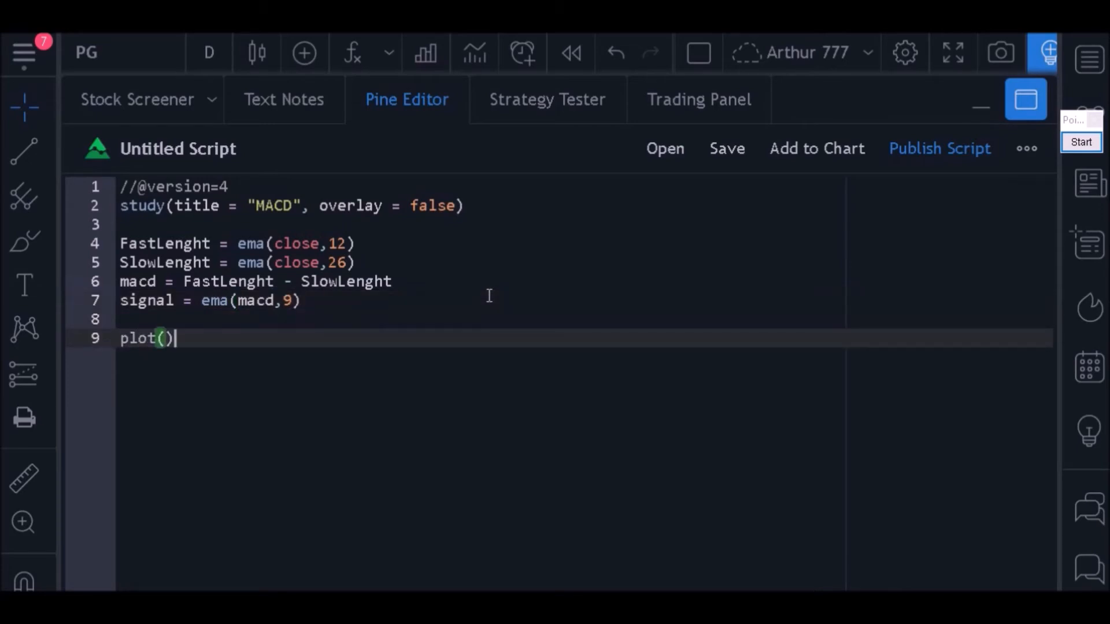
Step: Plot macd in color.blue and signal in color.lime
{"action": "type", "text": "macd"}
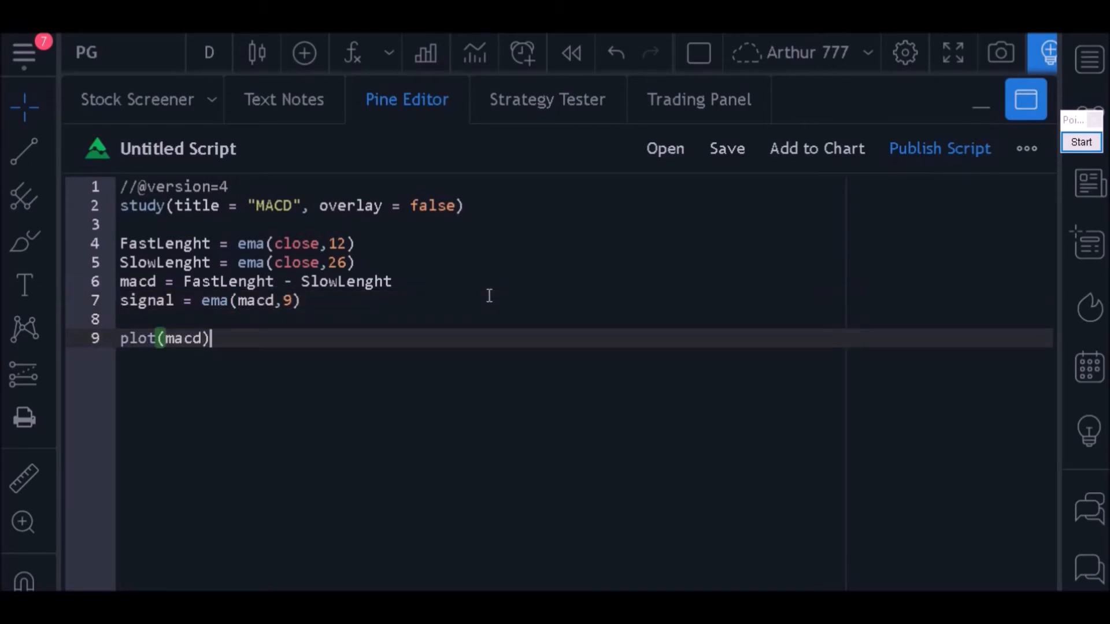
{"action": "type", "text": "plot(signal)"}
{"action": "type", "text": ", color "}
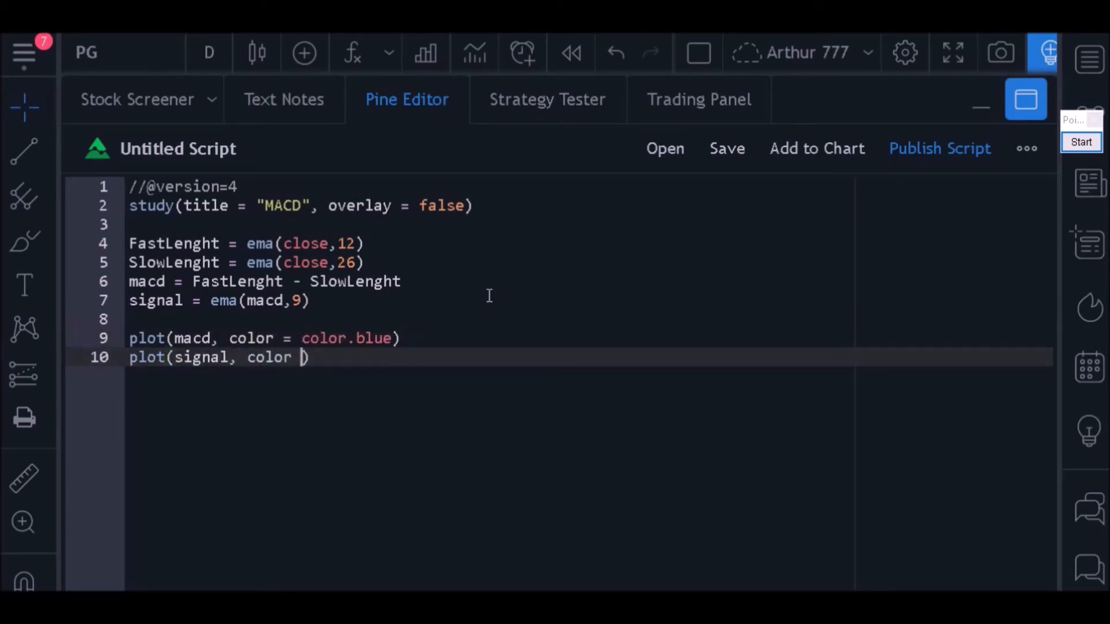
{"action": "type", "text": "= color.lime)"}
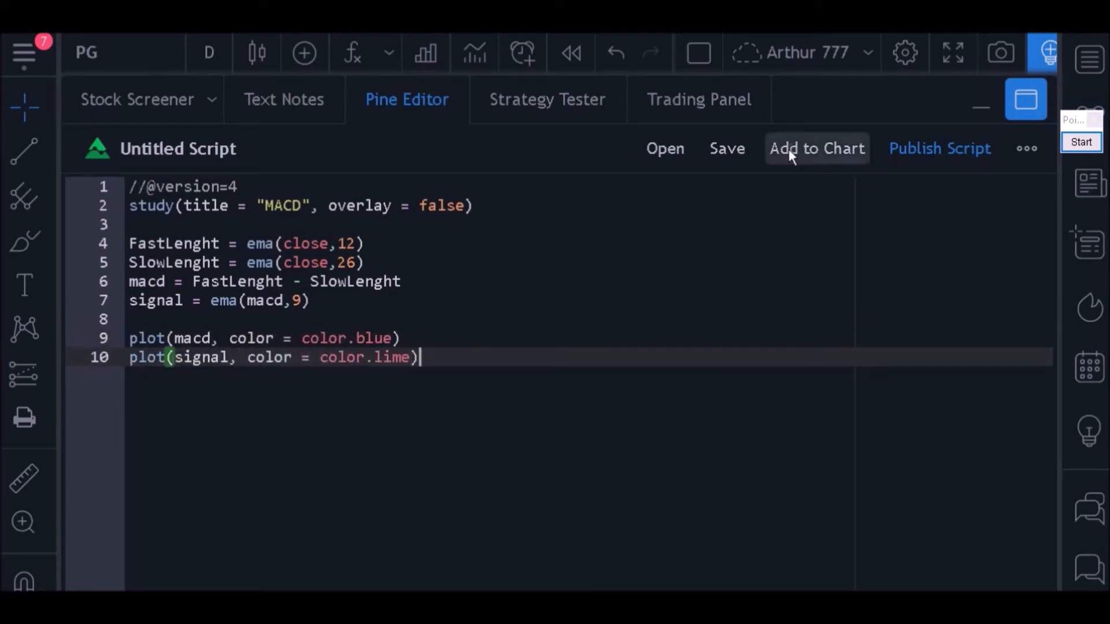
Step: Add the MACD script to the chart, view its pane, remove it and return to the editor
{"action": "left_click", "coordinate": [817, 148]}
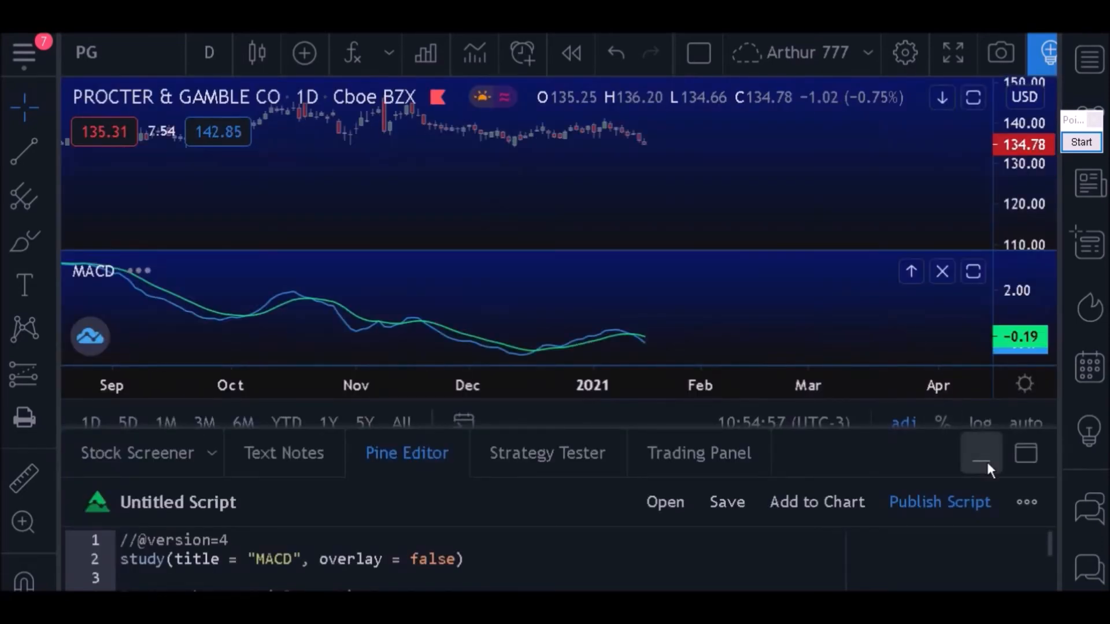
{"action": "left_click", "coordinate": [981, 453]}
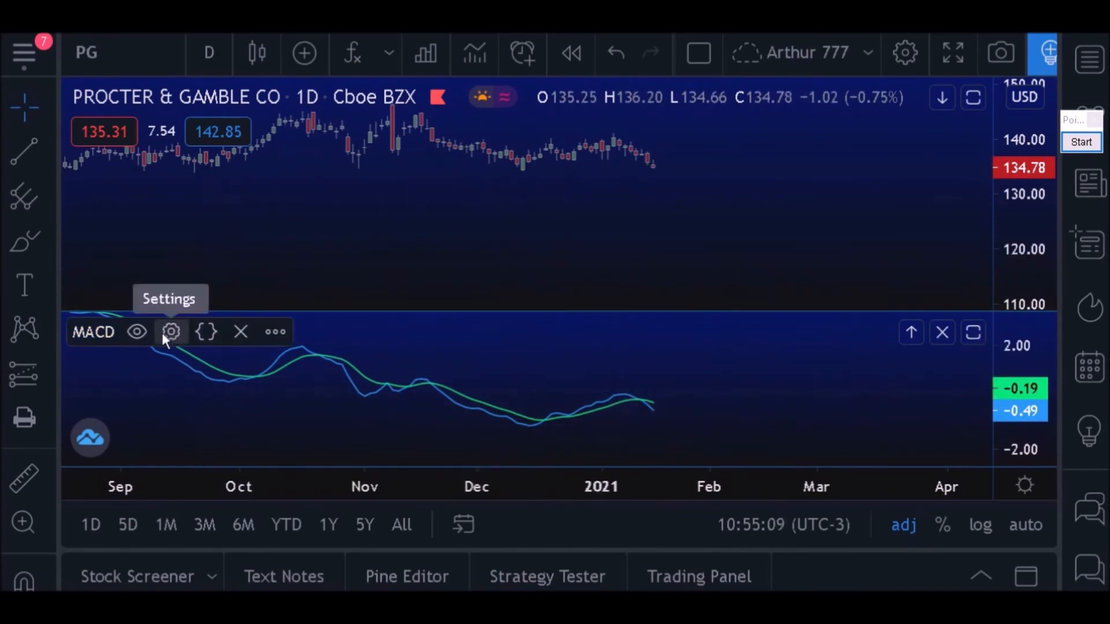
{"action": "left_click", "coordinate": [171, 332]}
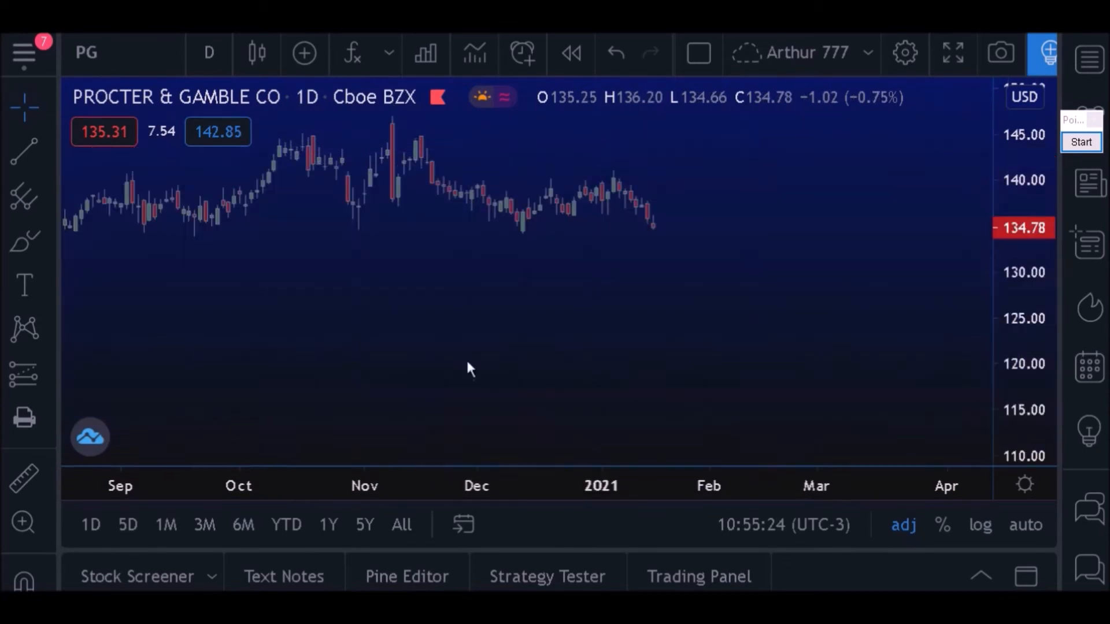
{"action": "left_click", "coordinate": [406, 576]}
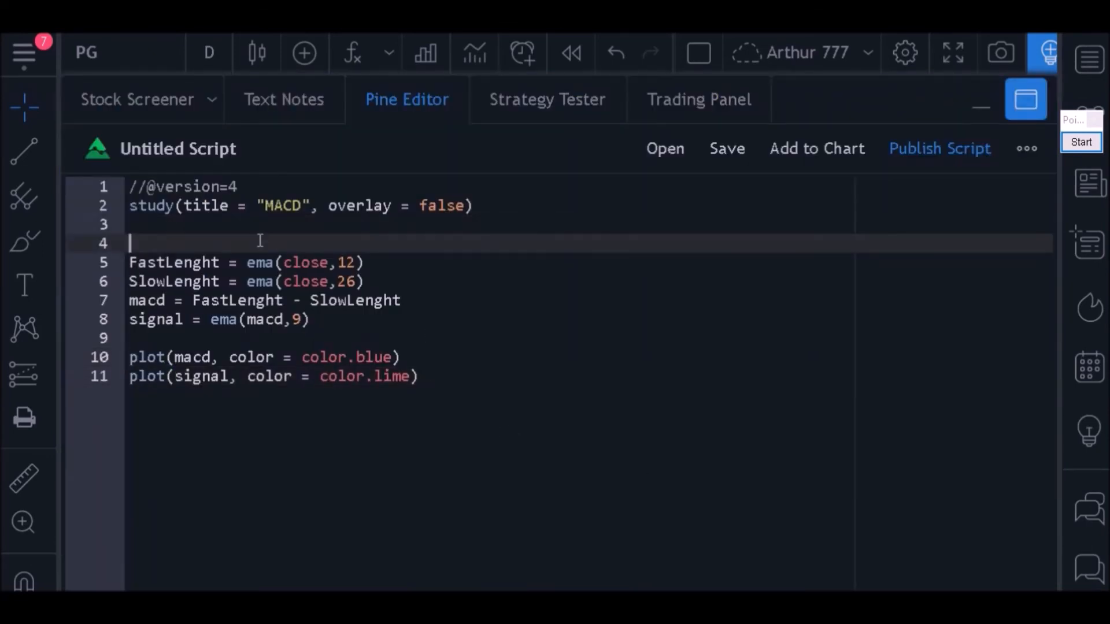
Step: Under a //inputs comment, declare fast = input(defval = 12, title = "fast lenght")
{"action": "key", "text": "Enter"}
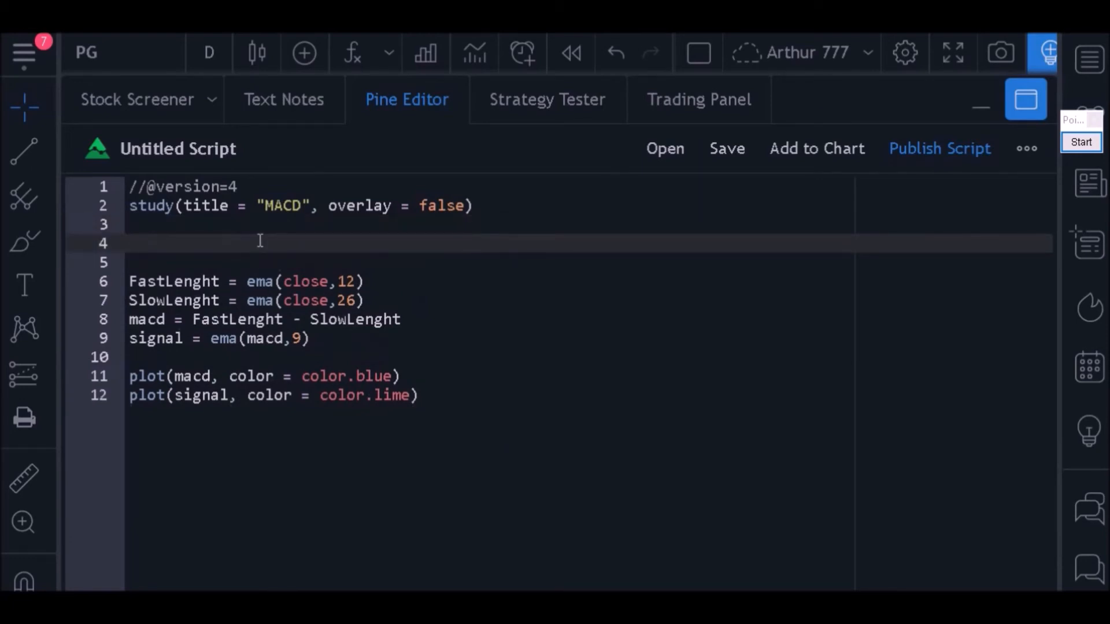
{"action": "type", "text": "//inpu"}
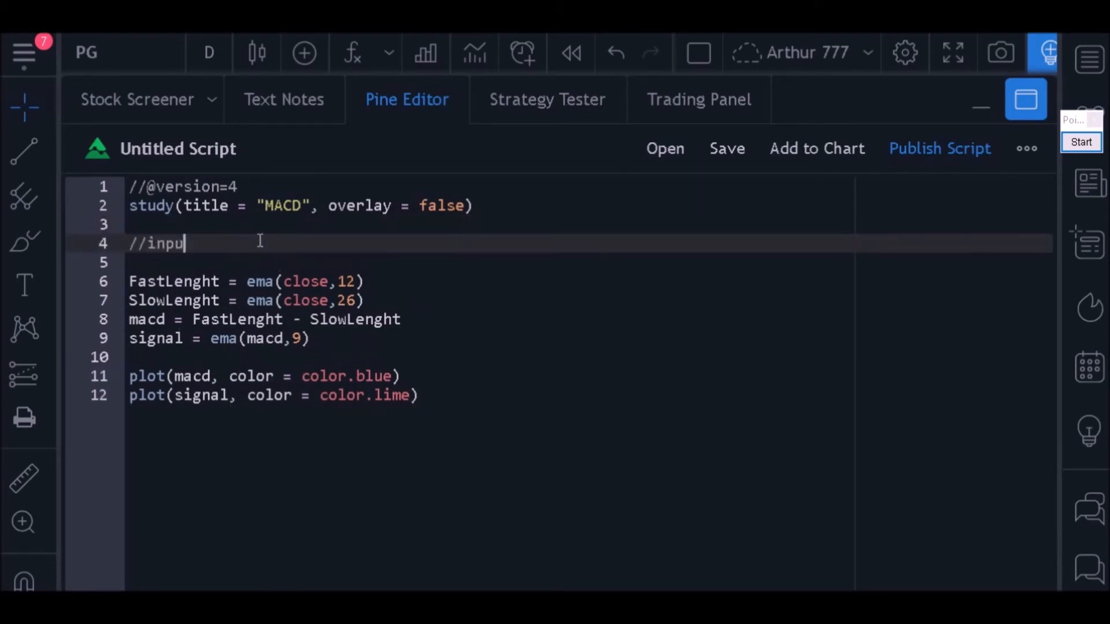
{"action": "type", "text": "ts"}
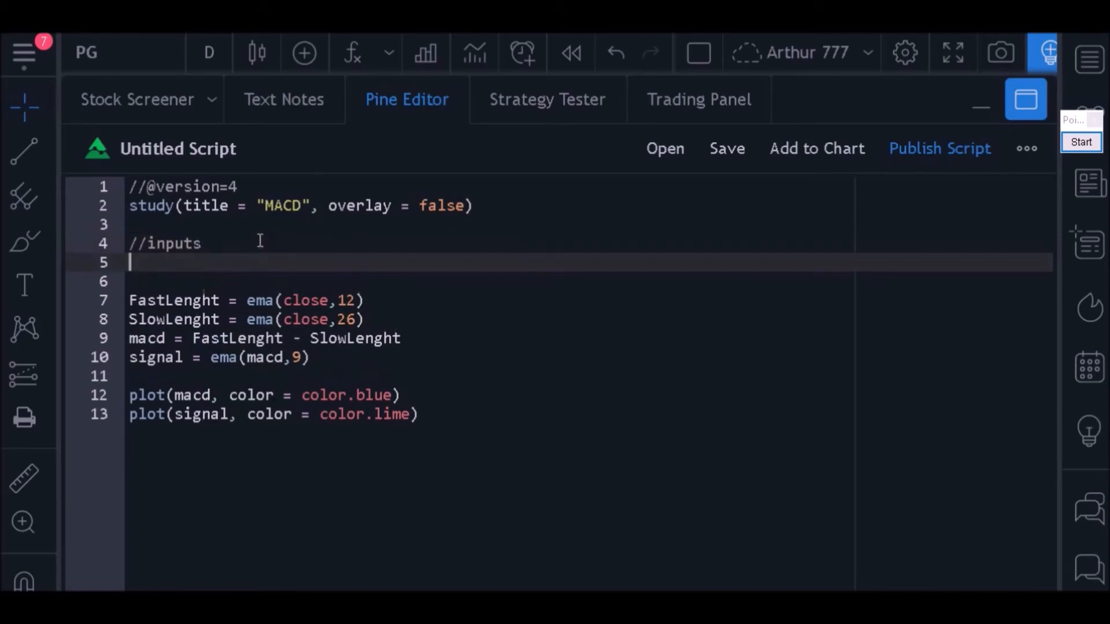
{"action": "type", "text": "fas"}
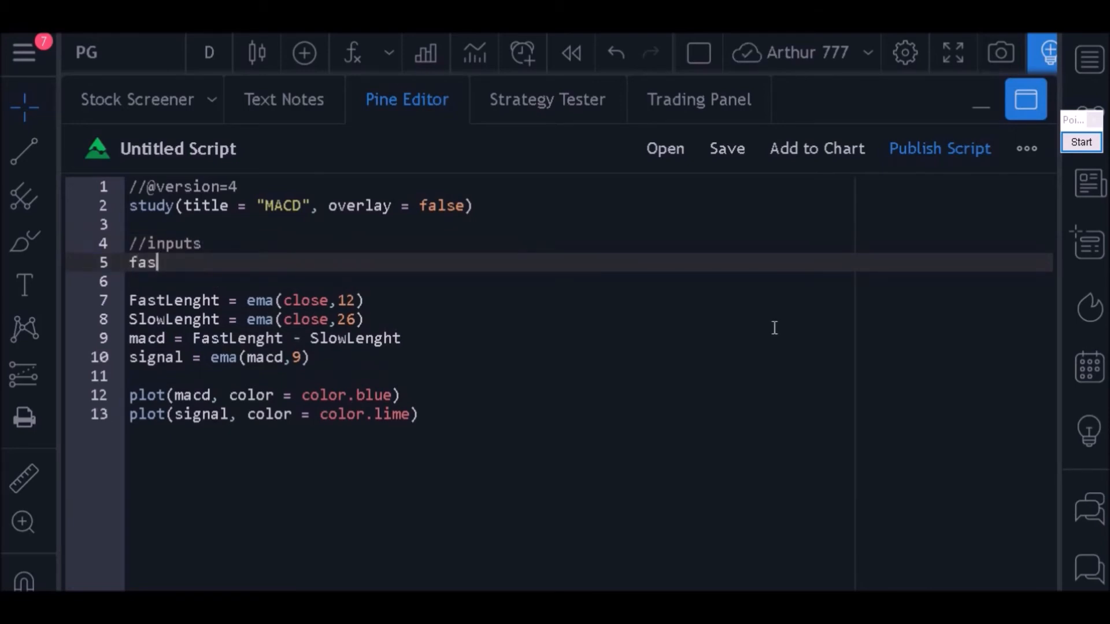
{"action": "type", "text": "t"}
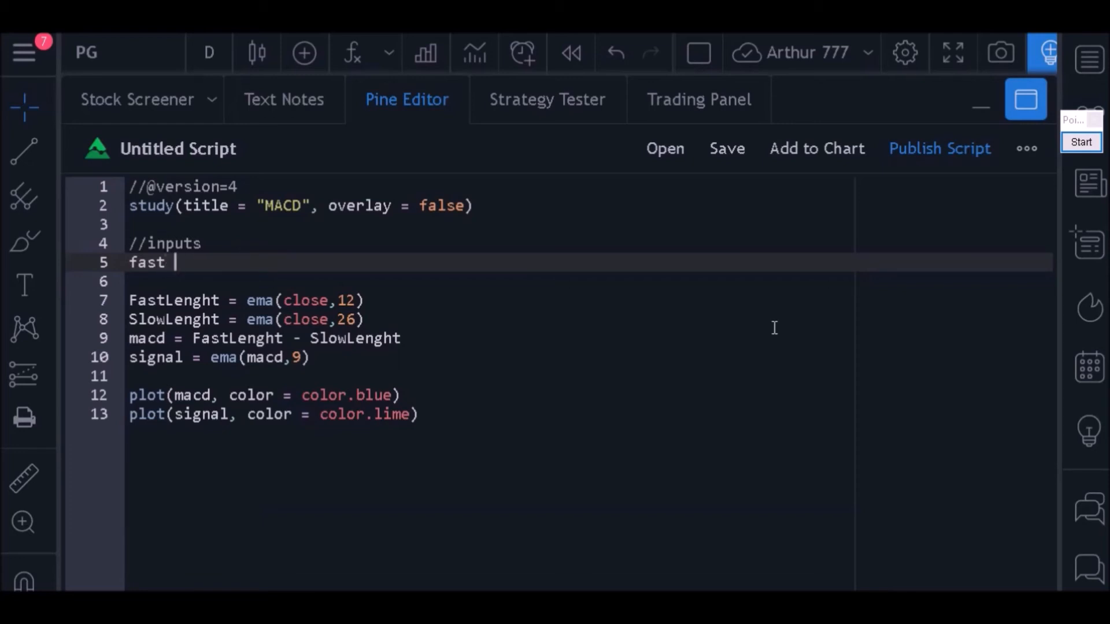
{"action": "type", "text": "="}
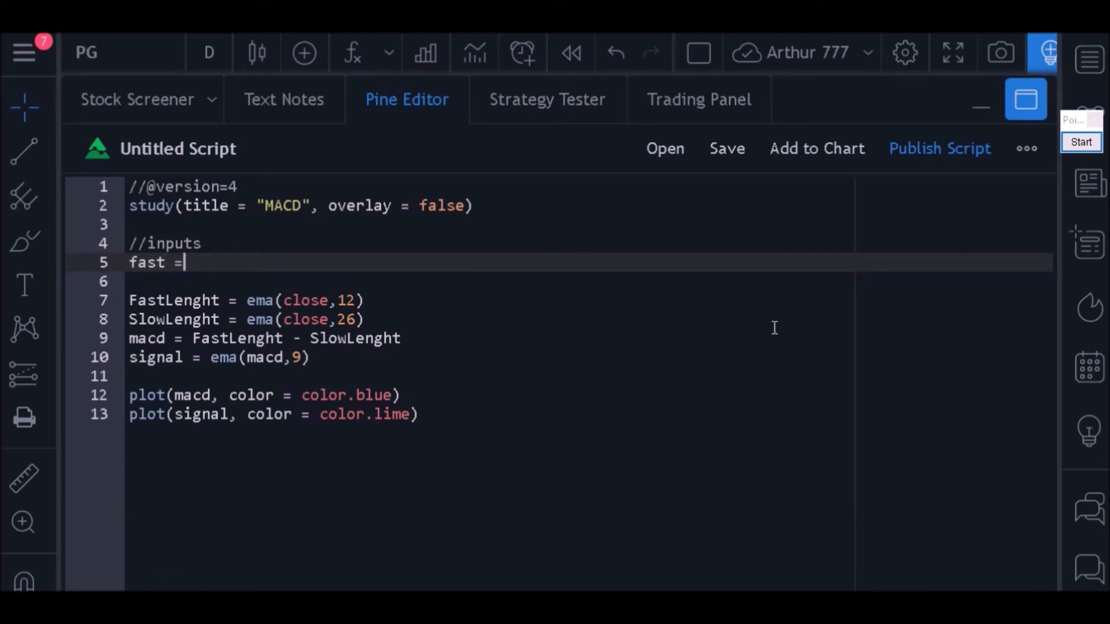
{"action": "type", "text": "\" \""}
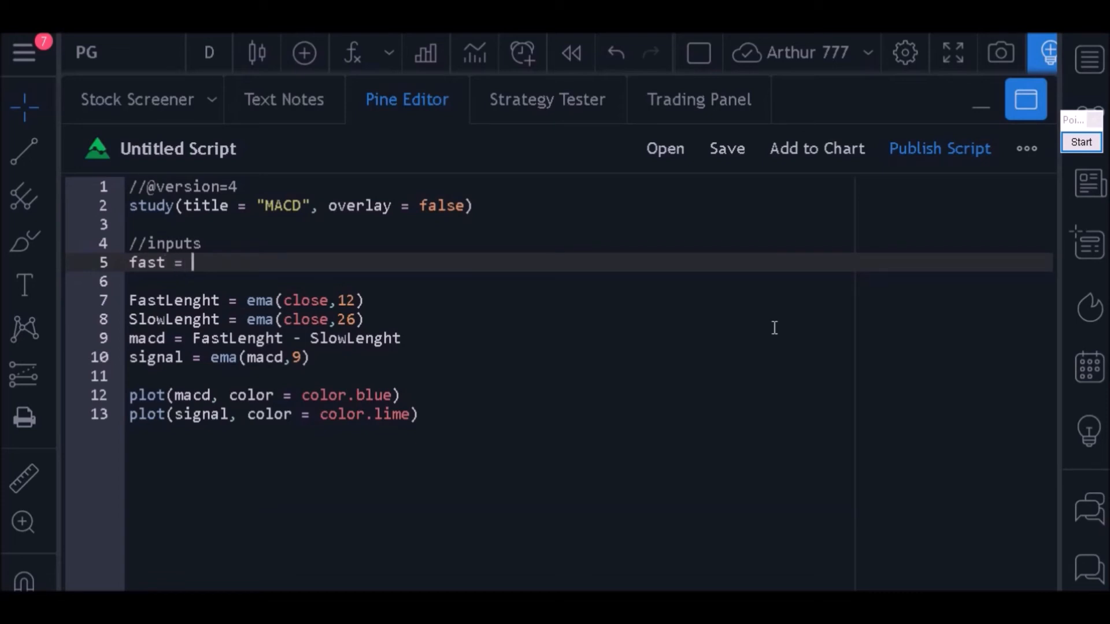
{"action": "type", "text": "inpu"}
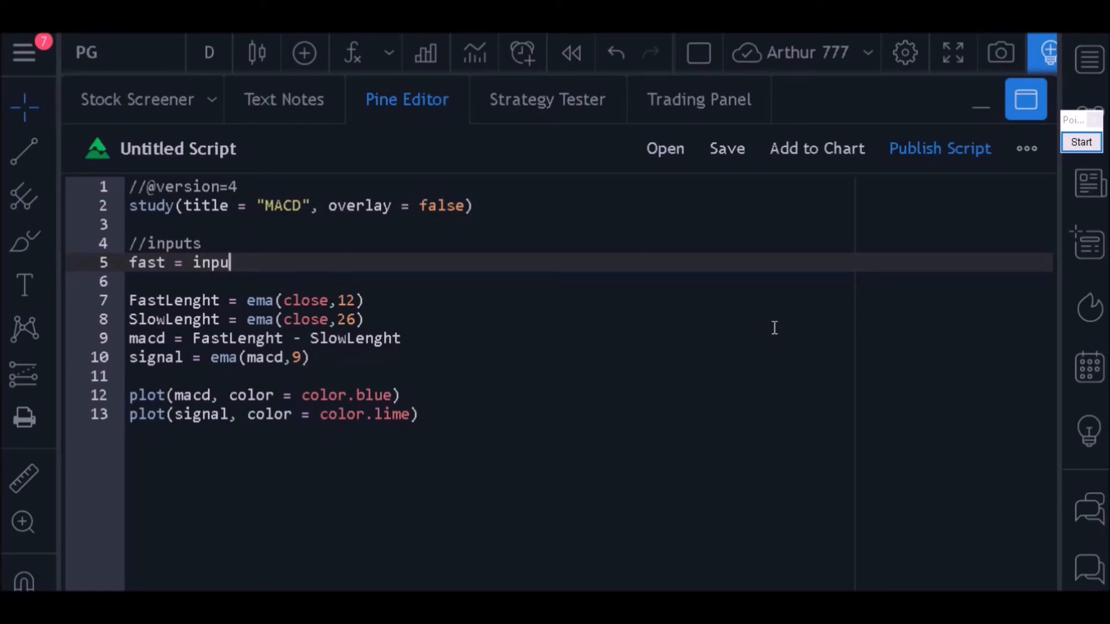
{"action": "type", "text": "t"}
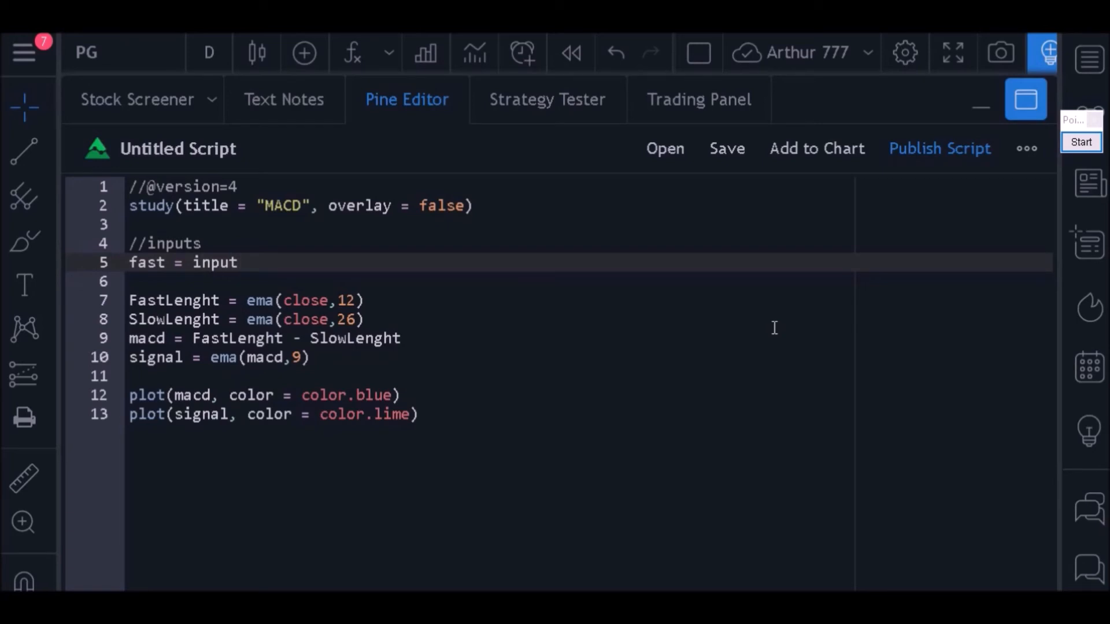
{"action": "type", "text": "()"}
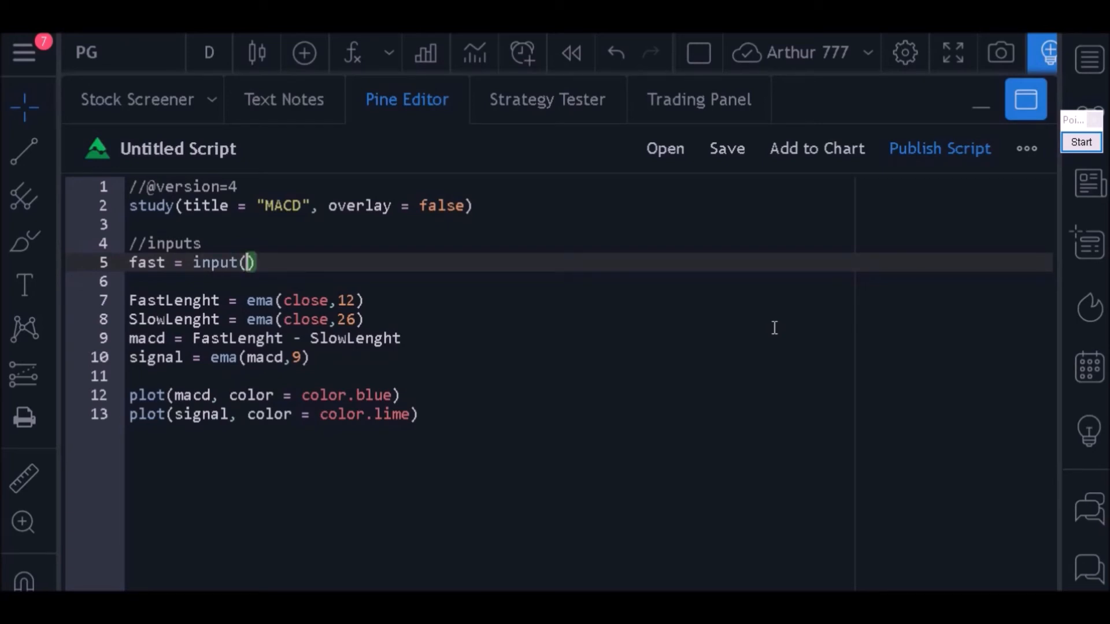
{"action": "type", "text": "defval"}
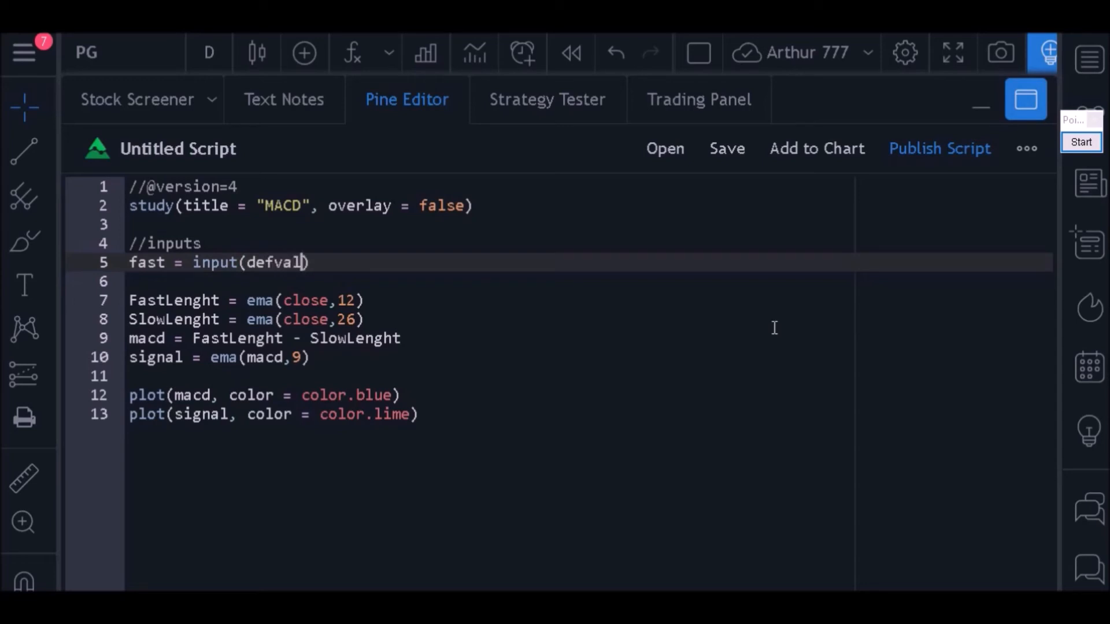
{"action": "type", "text": "="}
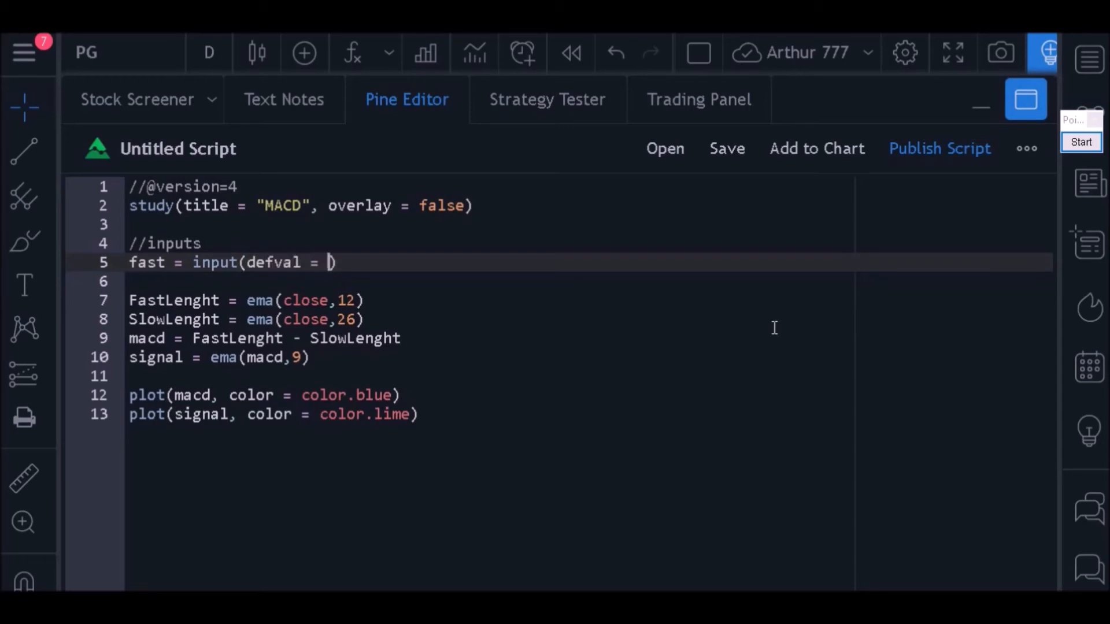
{"action": "type", "text": "12"}
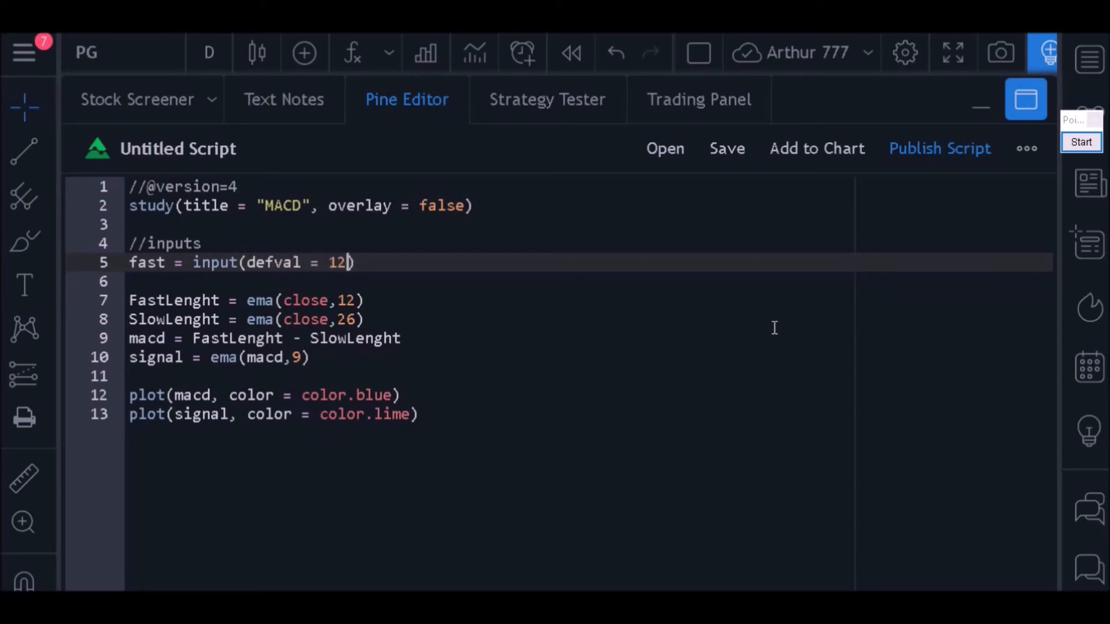
{"action": "type", "text": "\", \""}
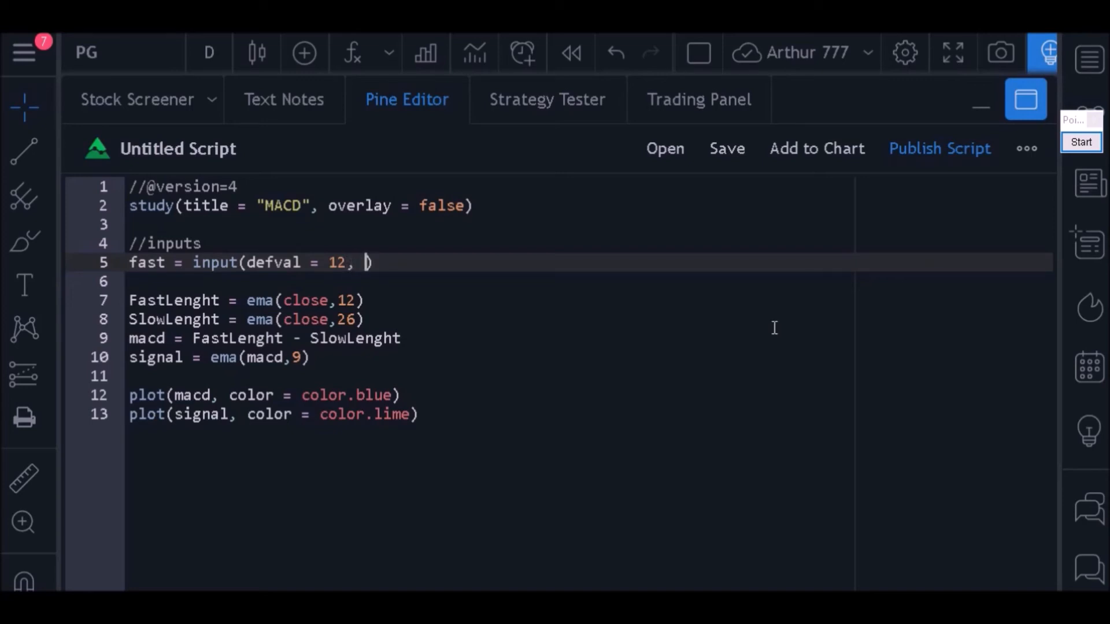
{"action": "type", "text": "title = \"fast l"}
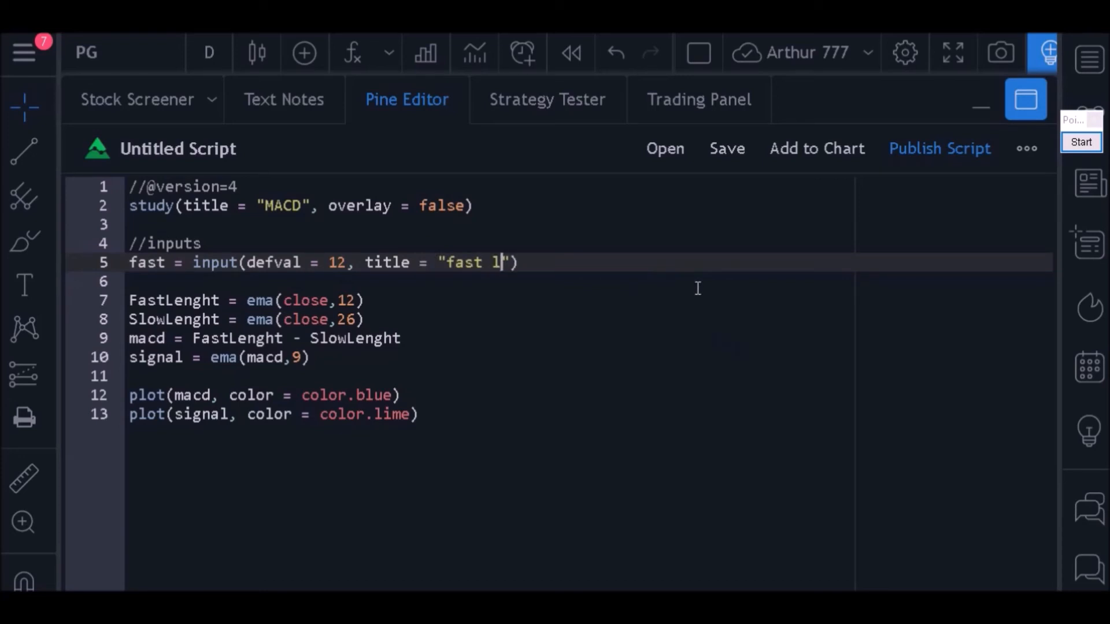
{"action": "type", "text": "enght"}
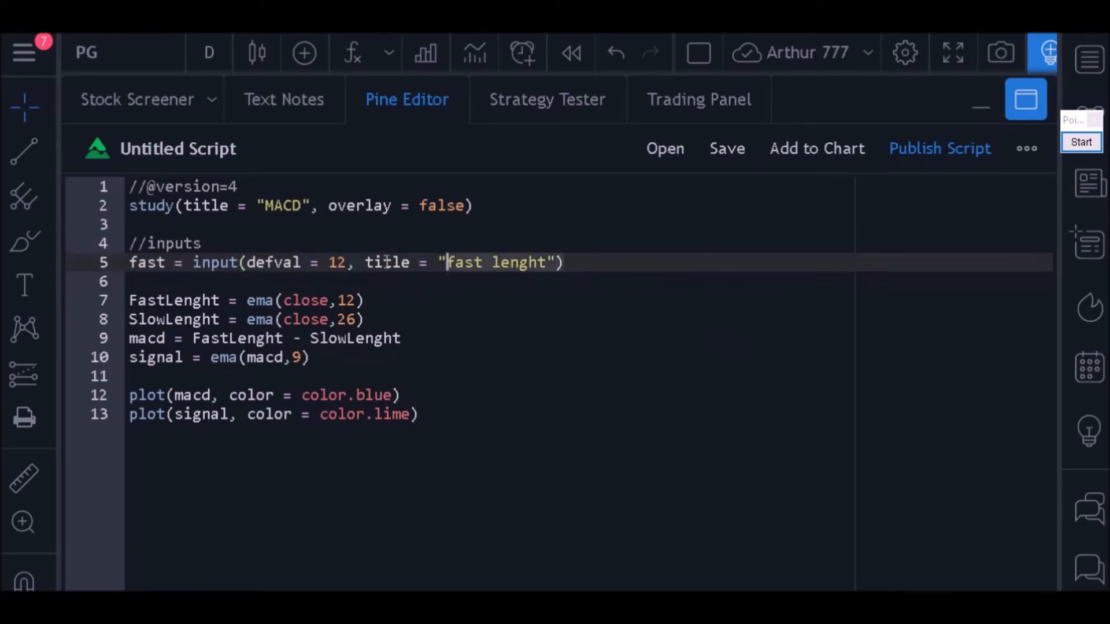
Step: Declare slow (26, "slow lenght"), sign (9) and source (close) inputs with titles
{"action": "type", "text": "slow = inp"}
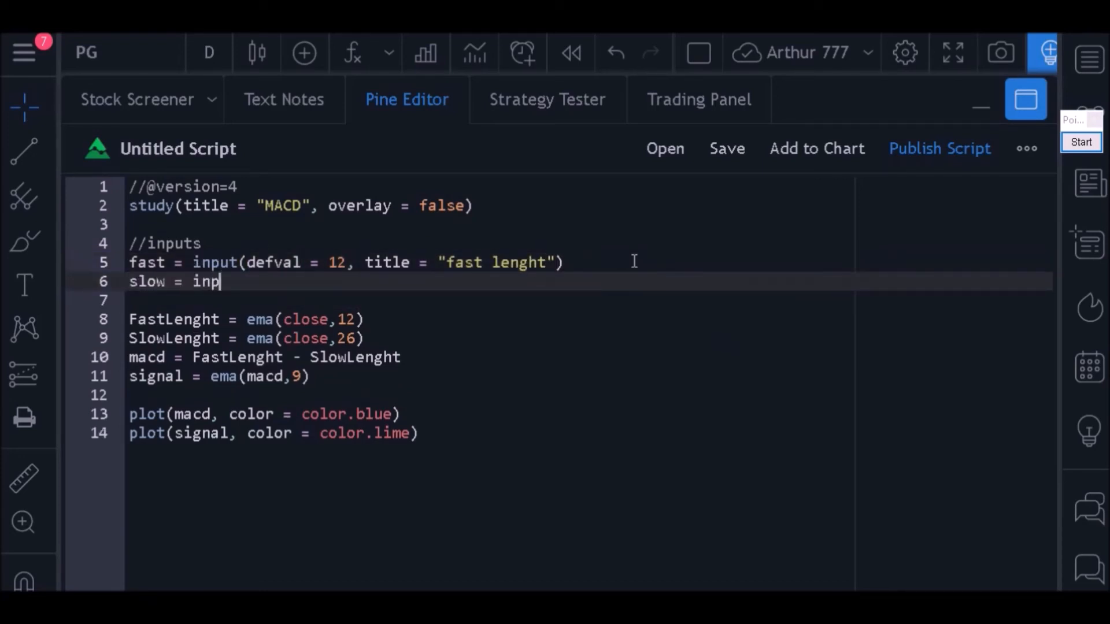
{"action": "type", "text": "ut(defval = 26, t"}
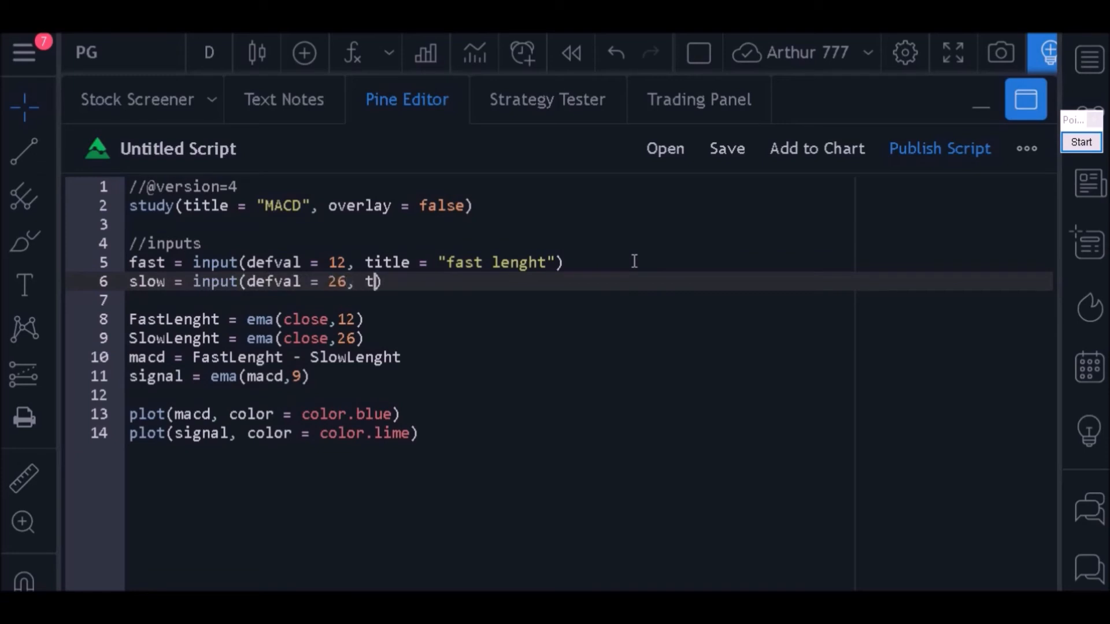
{"action": "type", "text": "itle = \"slow lenght\")"}
{"action": "left_click", "coordinate": [591, 301]}
{"action": "type", "text": "sign = input(defval = 9, title = \"signal"}
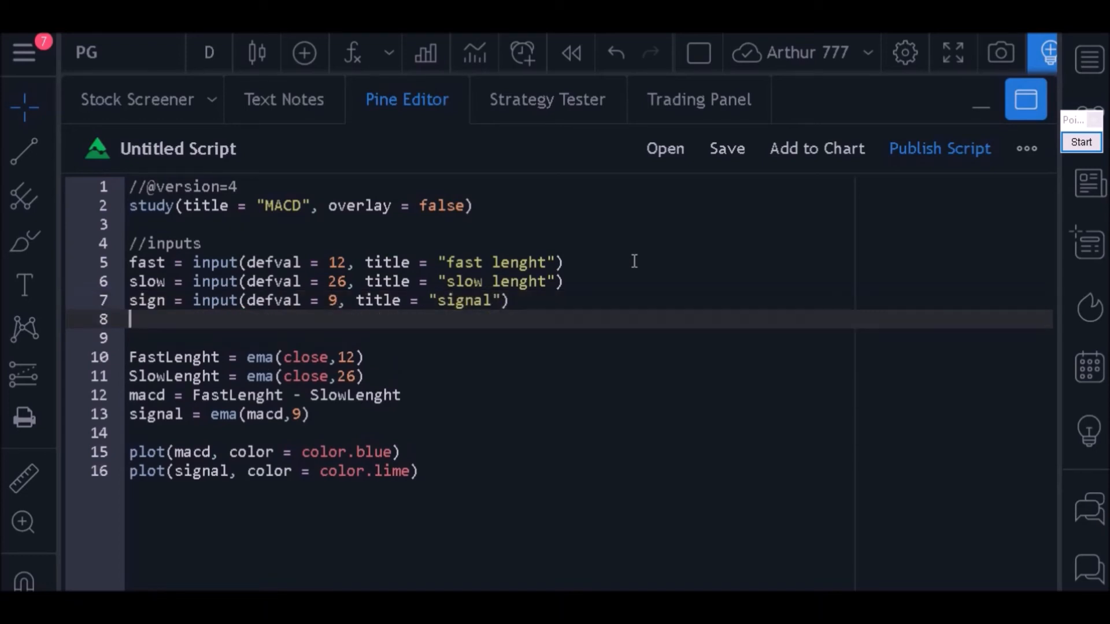
{"action": "type", "text": "source = input(defval = close, title = \"source"}
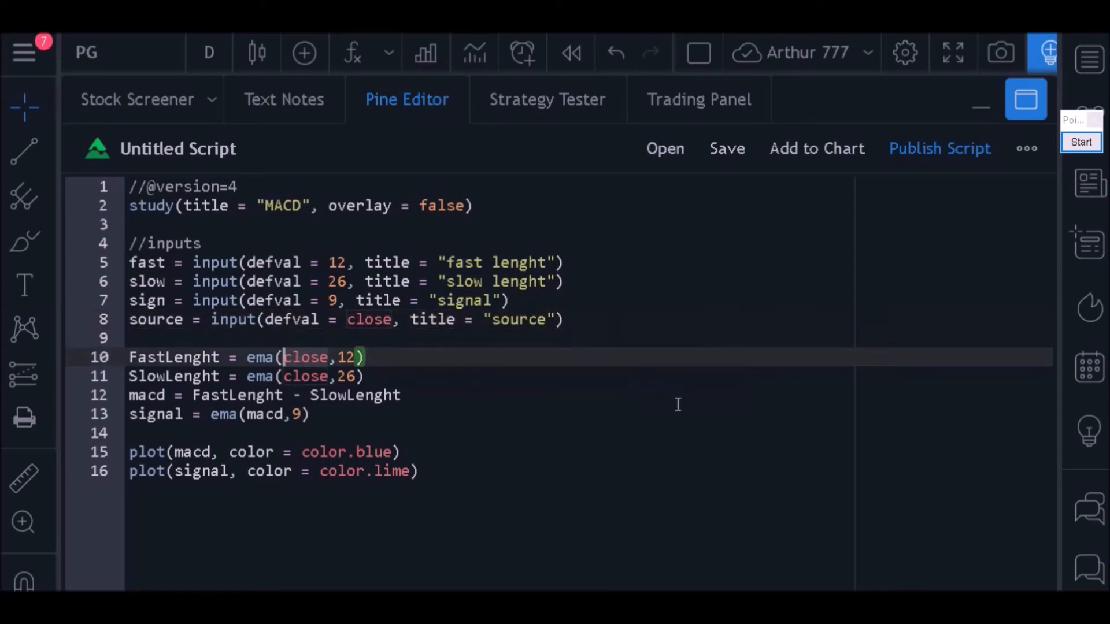
Step: Rewrite the EMAs as ema(source,fast), ema(source,slow) and ema(macd,sign)
{"action": "type", "text": "source,1"}
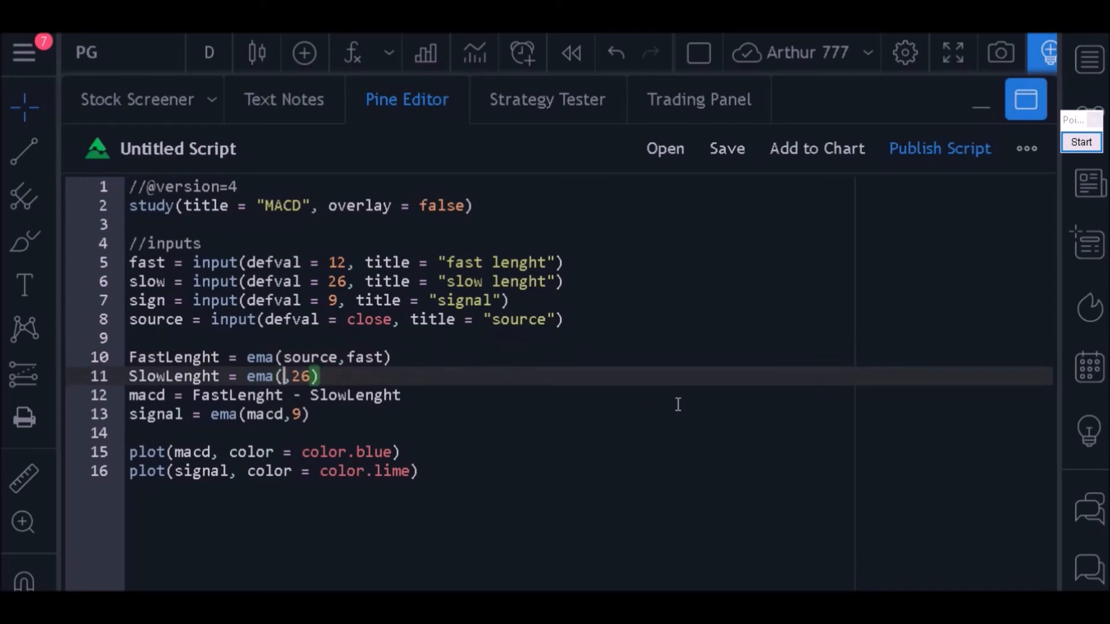
{"action": "type", "text": "source,slow"}
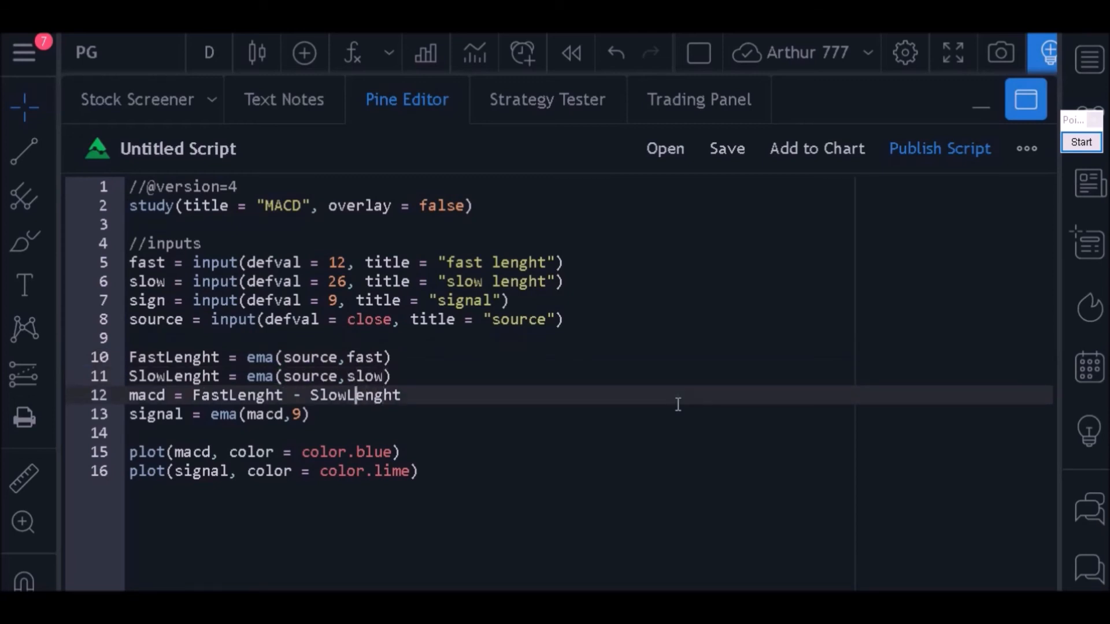
{"action": "type", "text": "sign"}
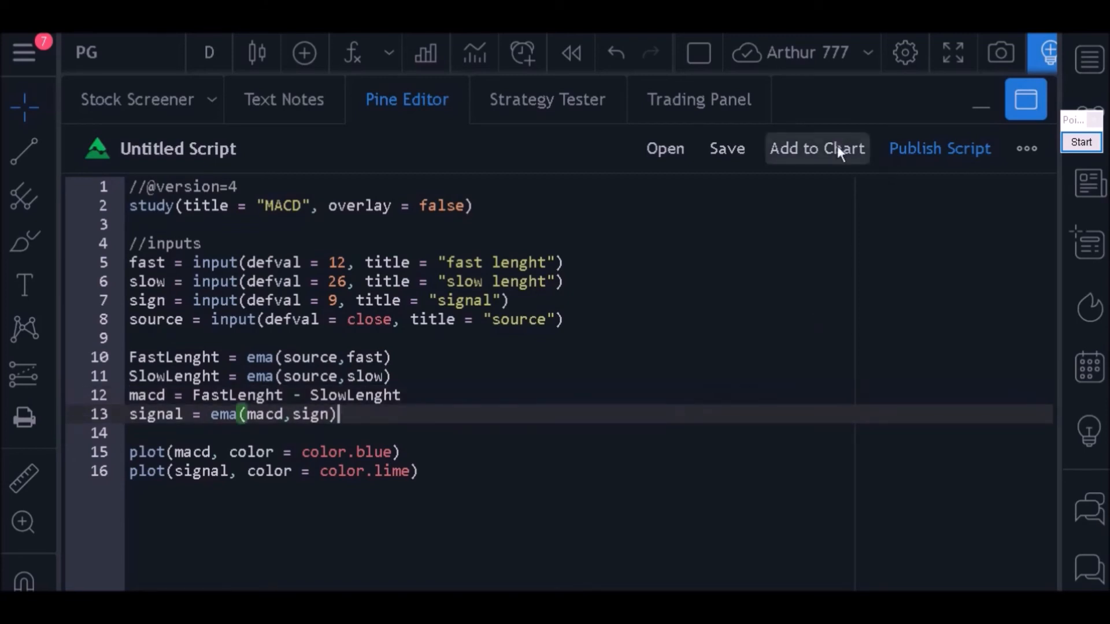
Step: Add the MACD script to the chart, reveal its pane and bring up its input settings
{"action": "left_click", "coordinate": [815, 148]}
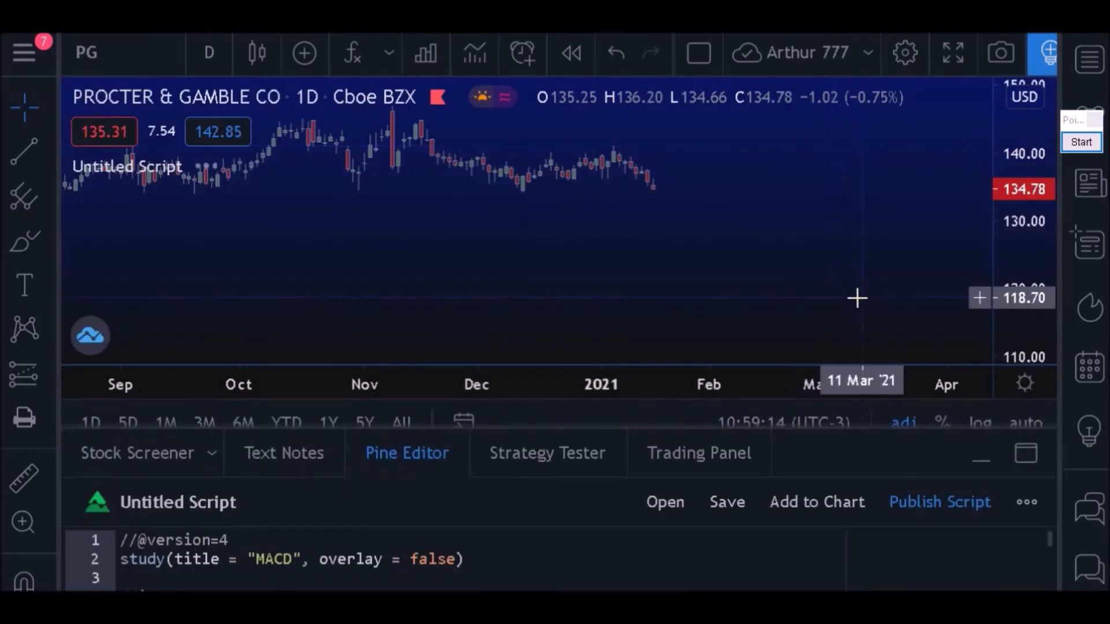
{"action": "left_click", "coordinate": [817, 502]}
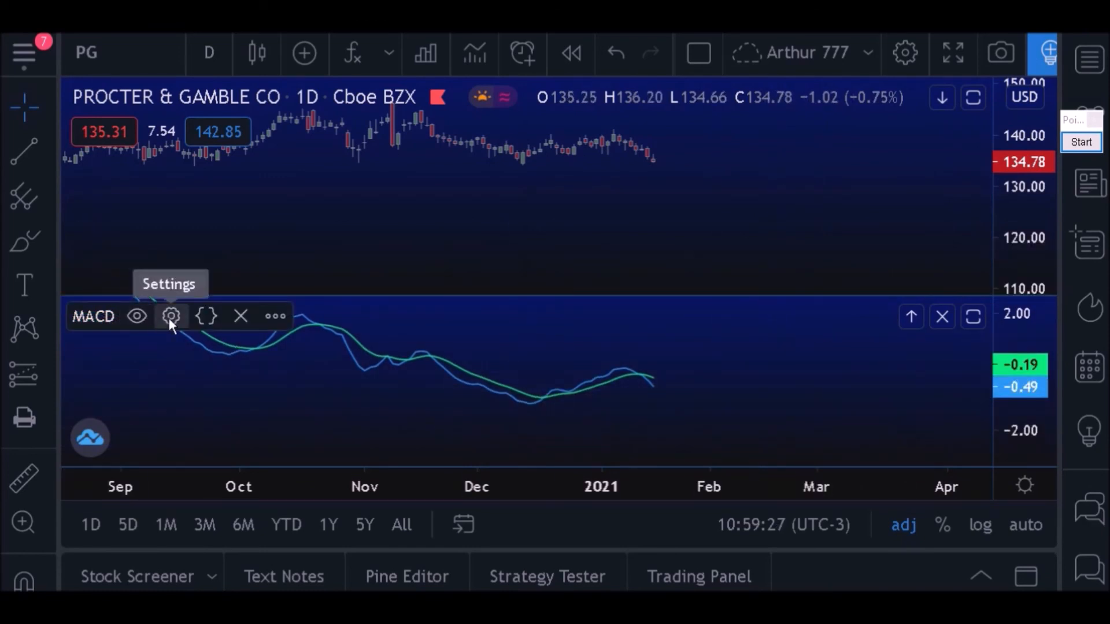
{"action": "left_click", "coordinate": [170, 317]}
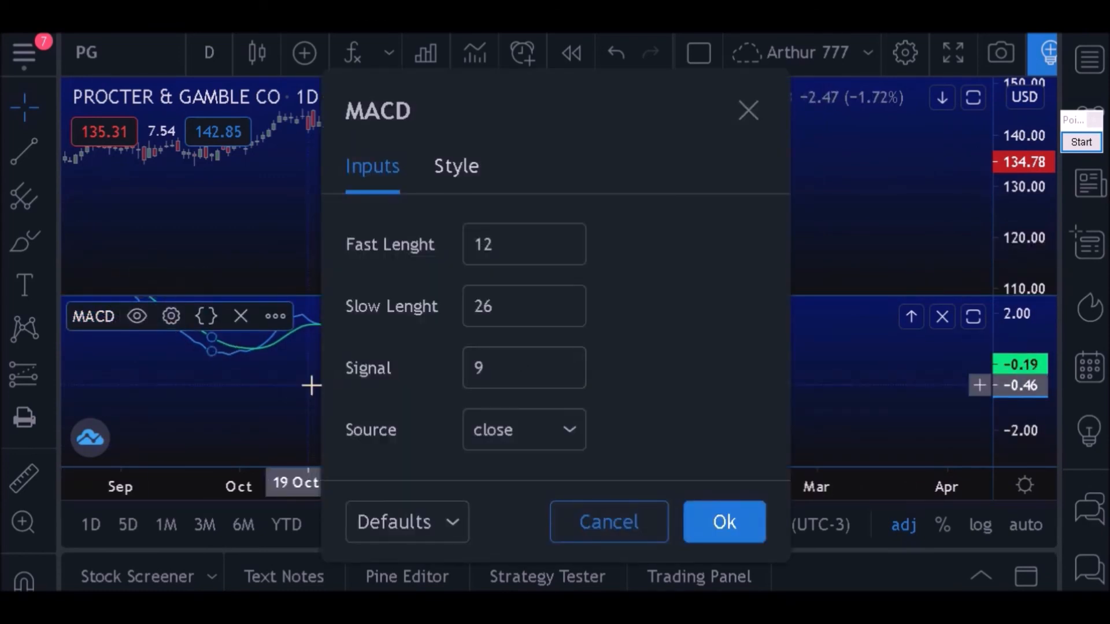
Step: Set the MACD inputs to Fast 7, Slow 77, Signal 7 and confirm
{"action": "type", "text": "77"}
{"action": "type", "text": "7"}
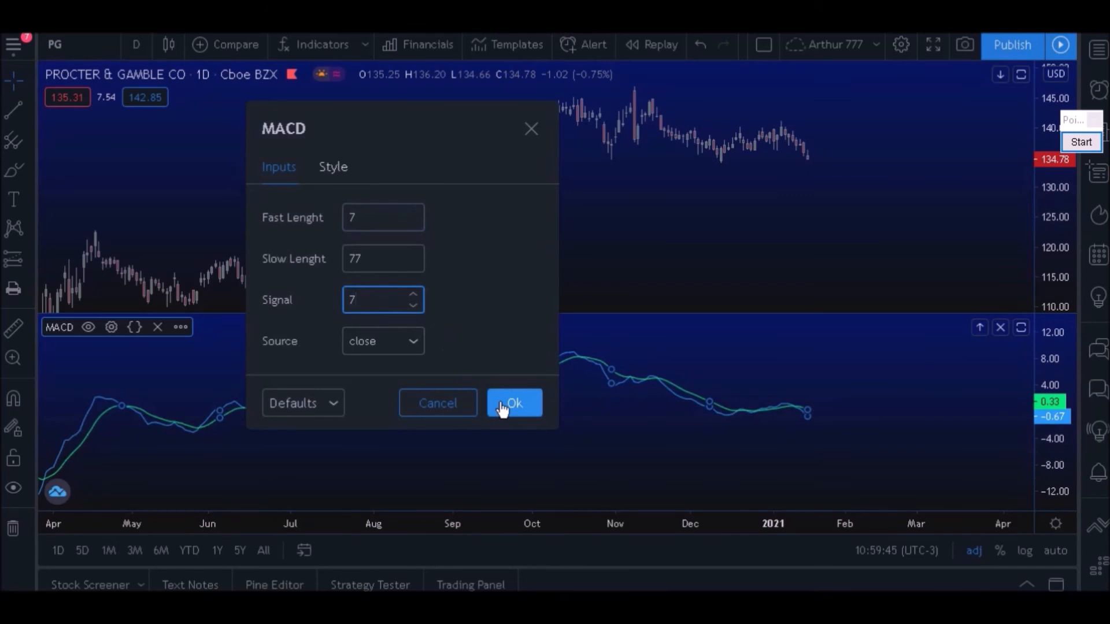
{"action": "left_click", "coordinate": [514, 402]}
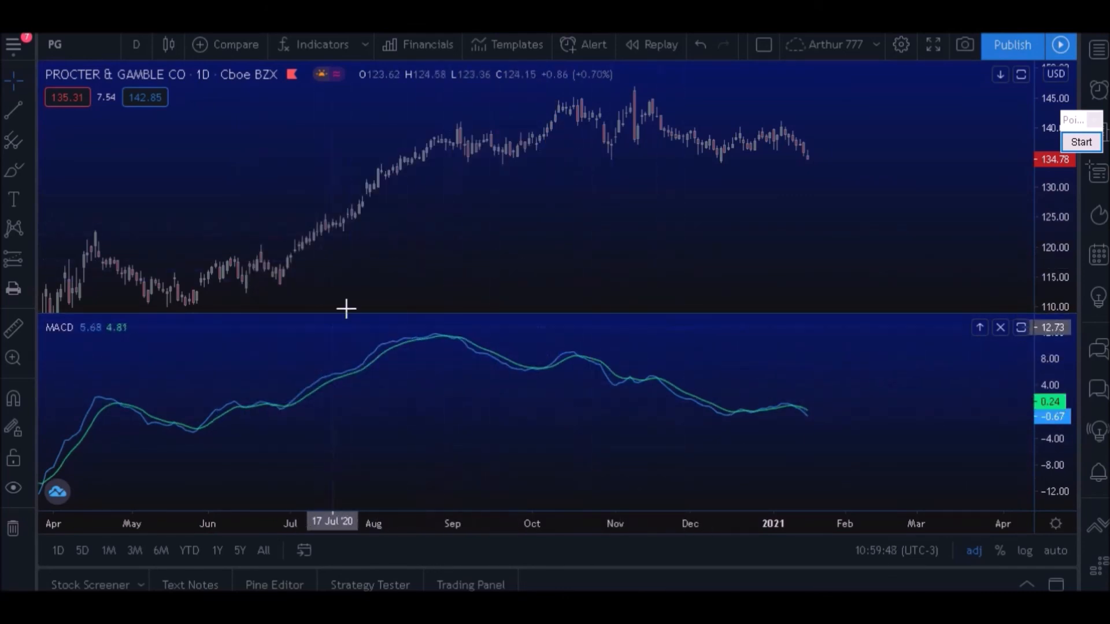
{"action": "mouse_move", "coordinate": [913, 348]}
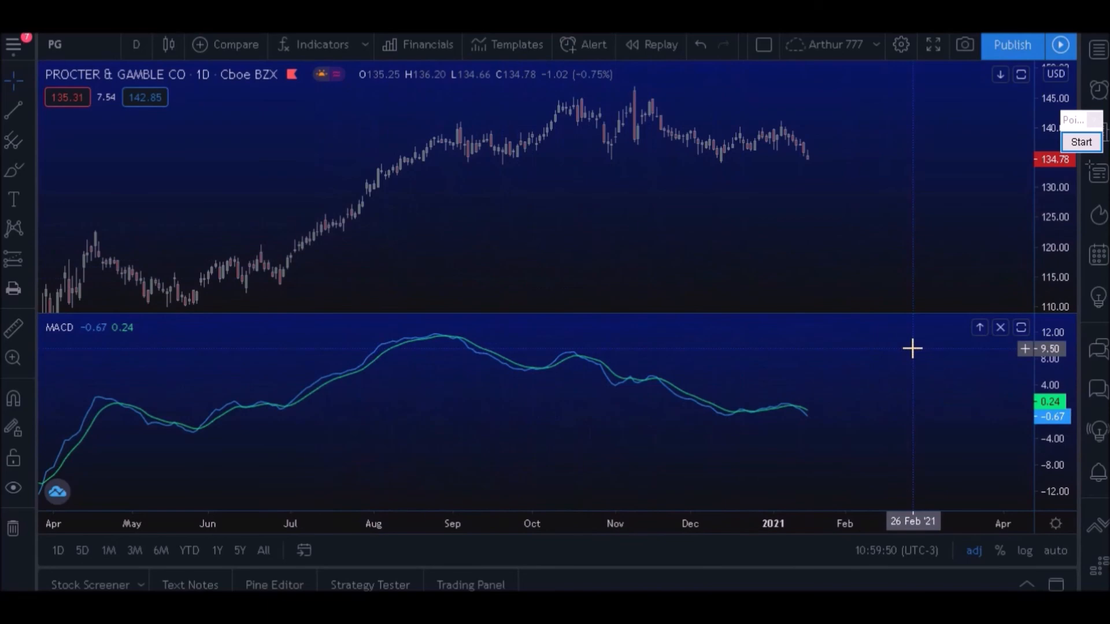
{"action": "mouse_move", "coordinate": [913, 346]}
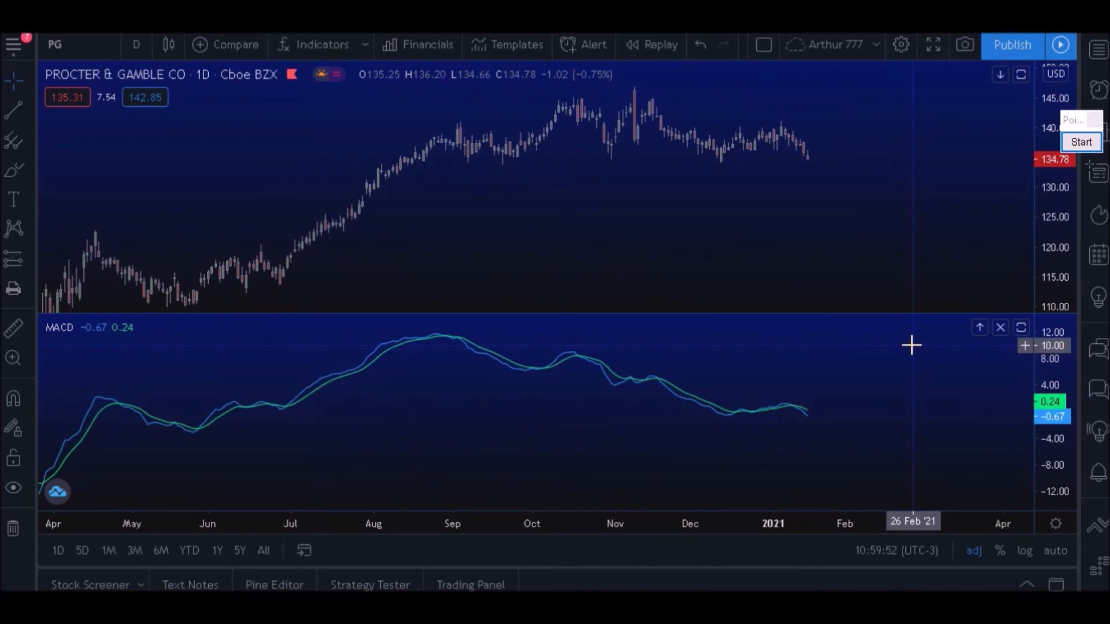